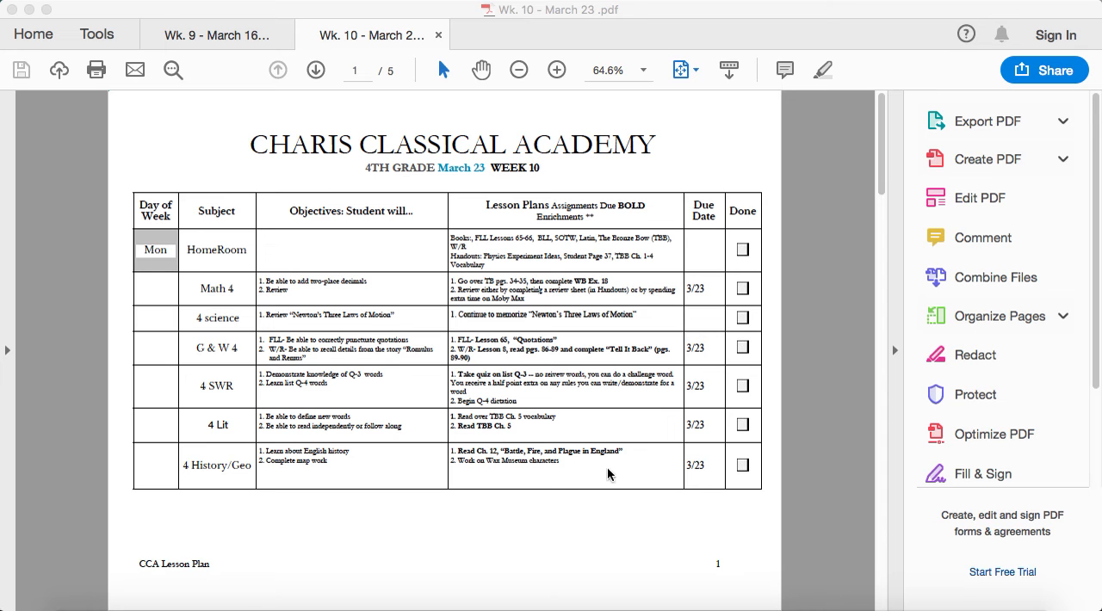
{"action": "mouse_move", "coordinate": [525, 368]}
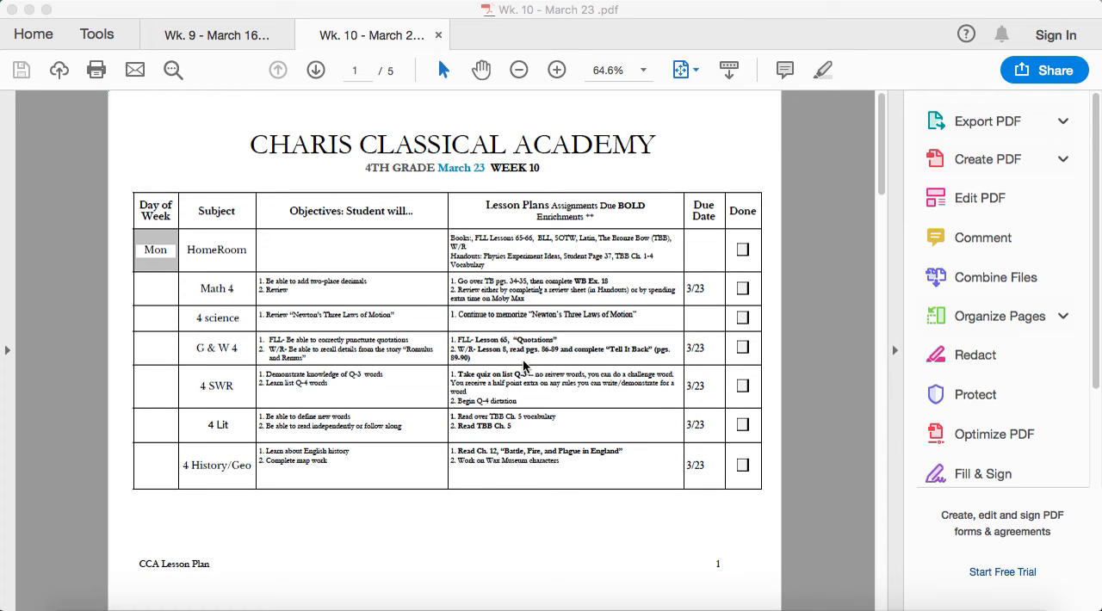
{"action": "mouse_move", "coordinate": [527, 324]}
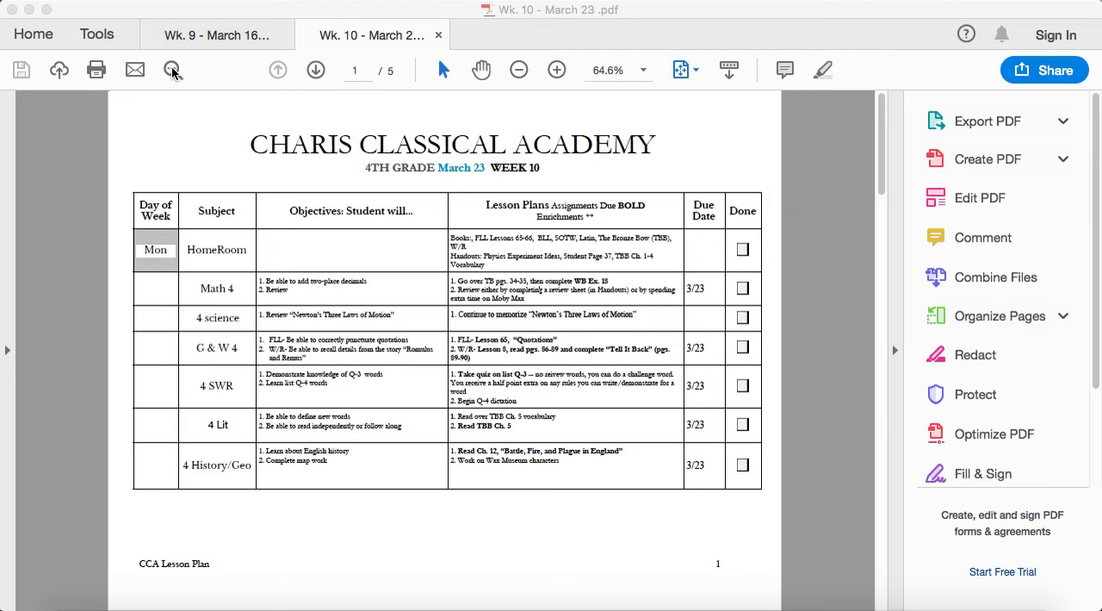
Dismiss the Find box and zoom the Week 10 page from 64.6% to 82.5%.
{"action": "left_click", "coordinate": [173, 69]}
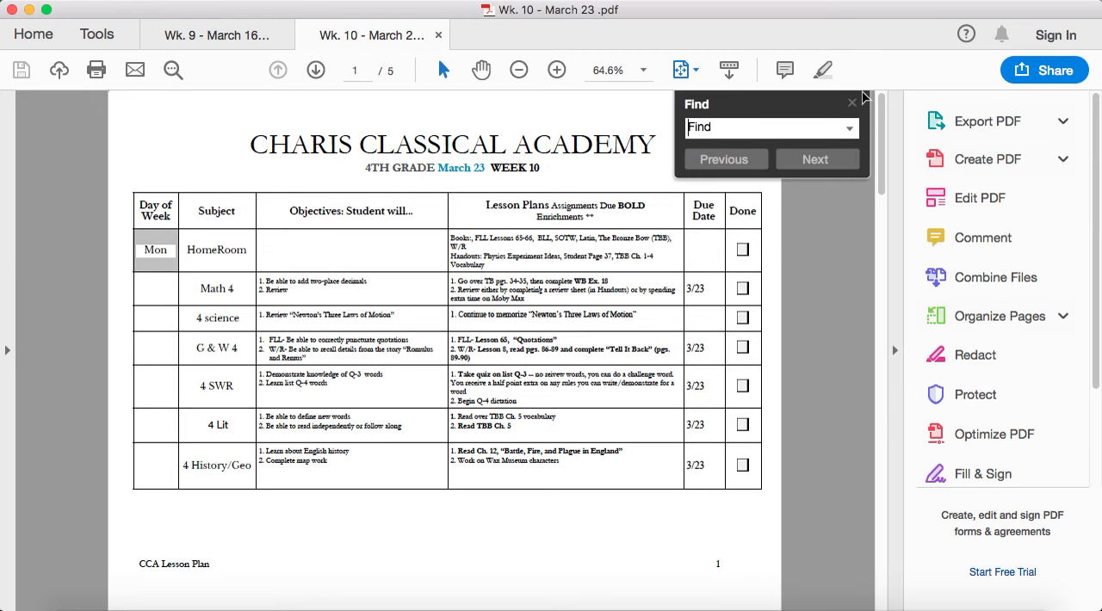
{"action": "left_click", "coordinate": [850, 103]}
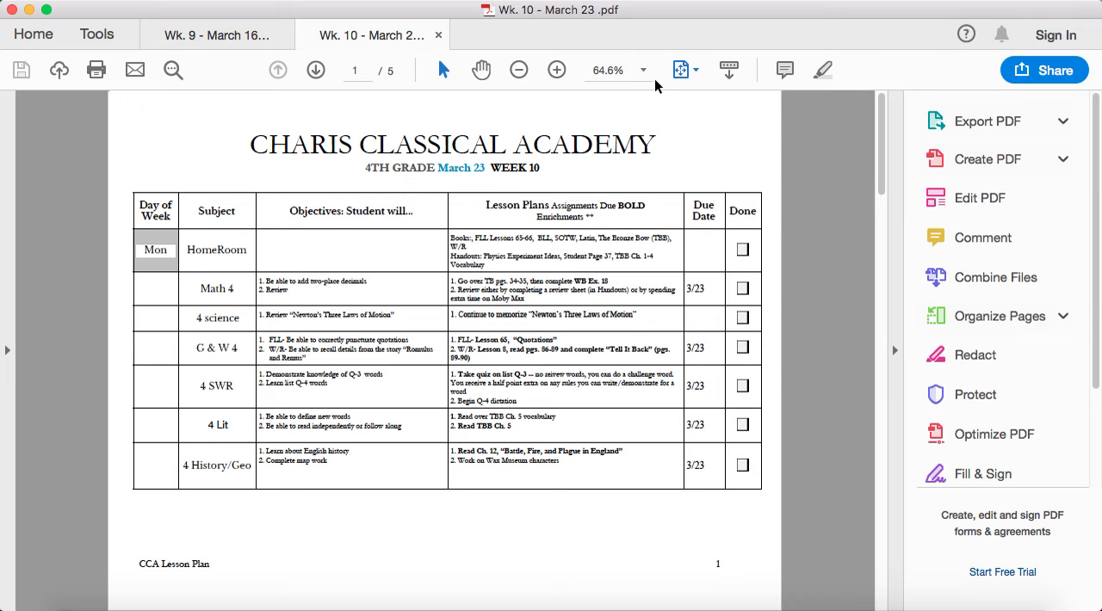
{"action": "left_click", "coordinate": [554, 69]}
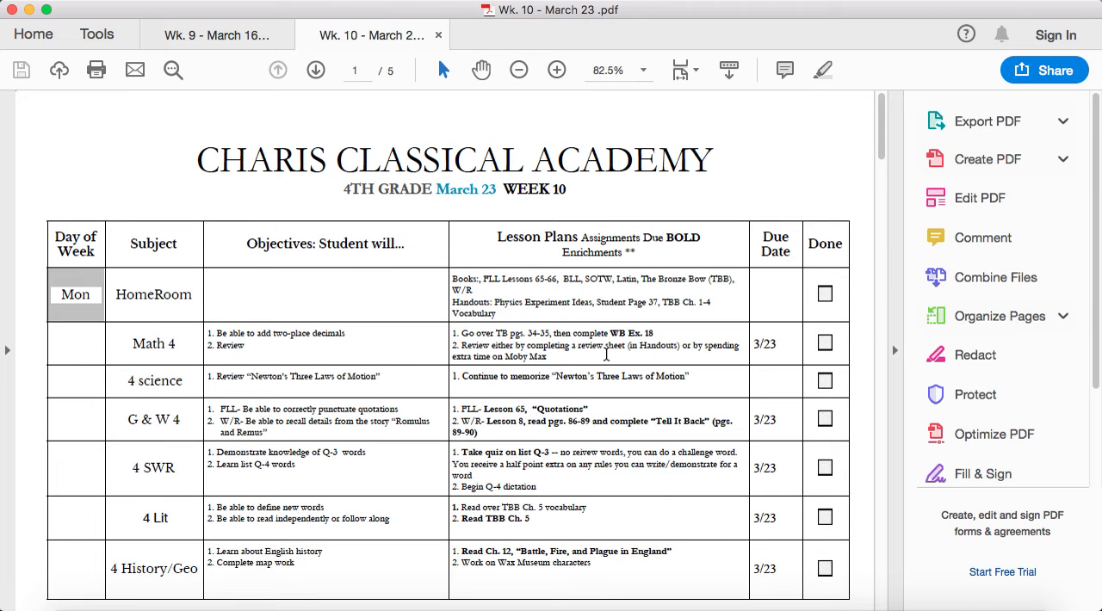
{"action": "scroll", "scroll_direction": "down", "scroll_amount": 3}
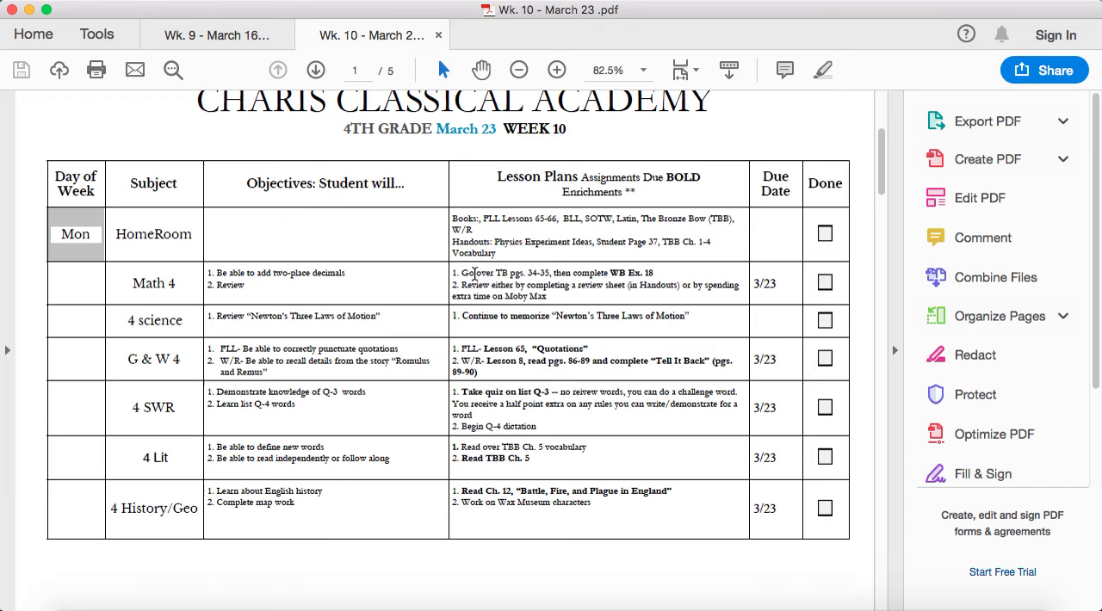
{"action": "mouse_move", "coordinate": [513, 275]}
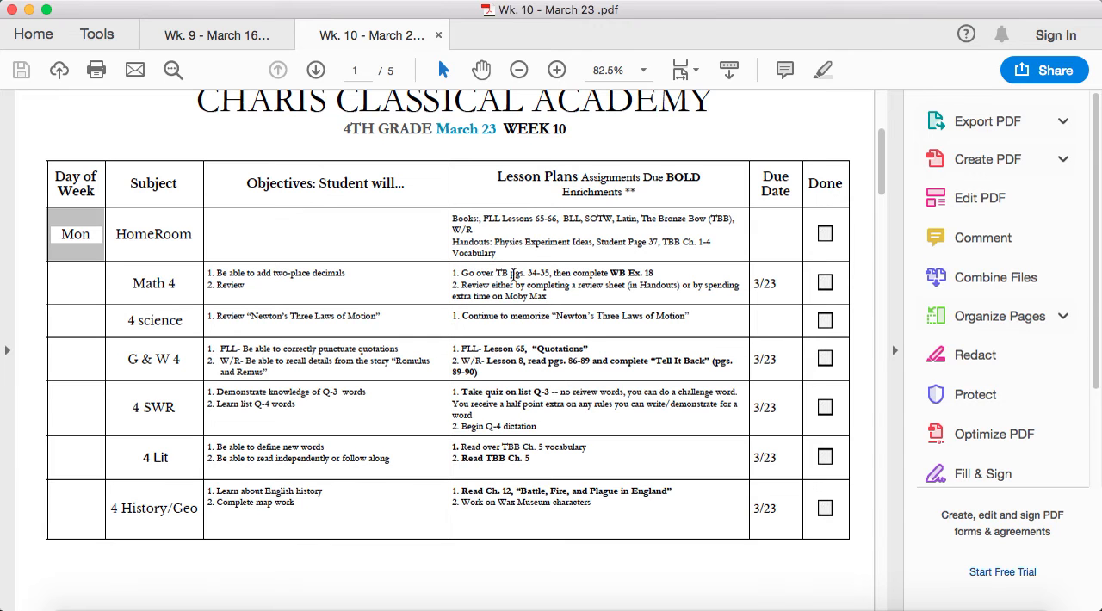
{"action": "mouse_move", "coordinate": [654, 274]}
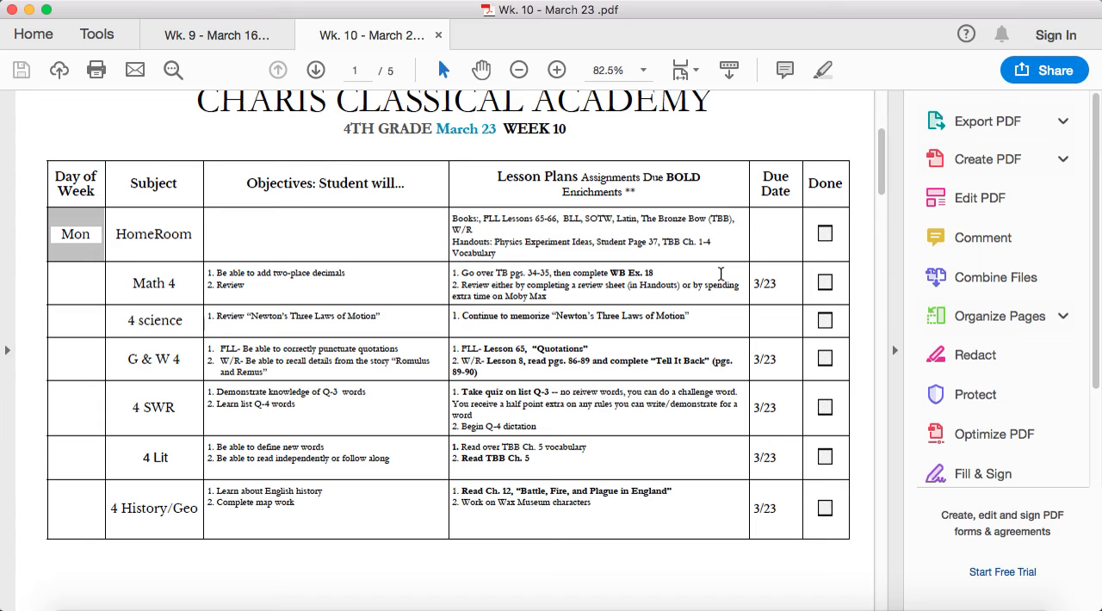
{"action": "mouse_move", "coordinate": [582, 252]}
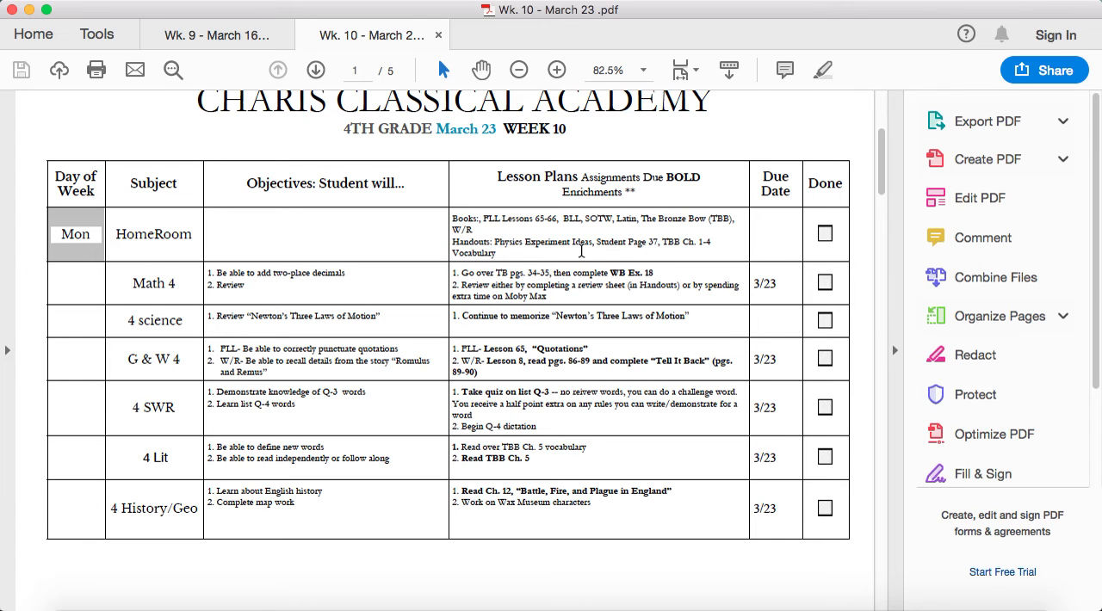
{"action": "mouse_move", "coordinate": [644, 277]}
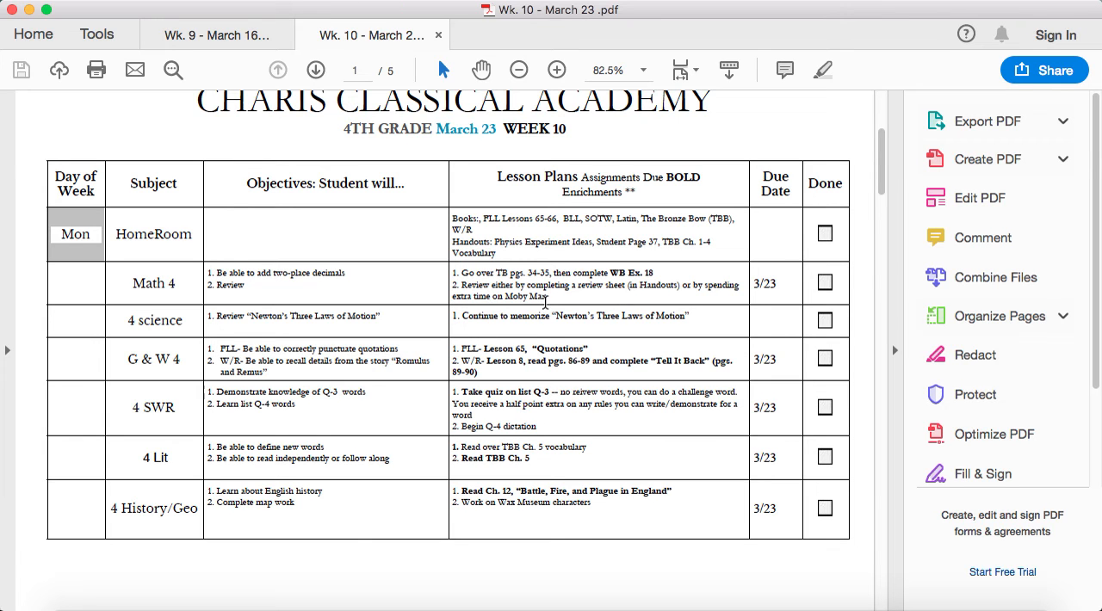
{"action": "mouse_move", "coordinate": [551, 296]}
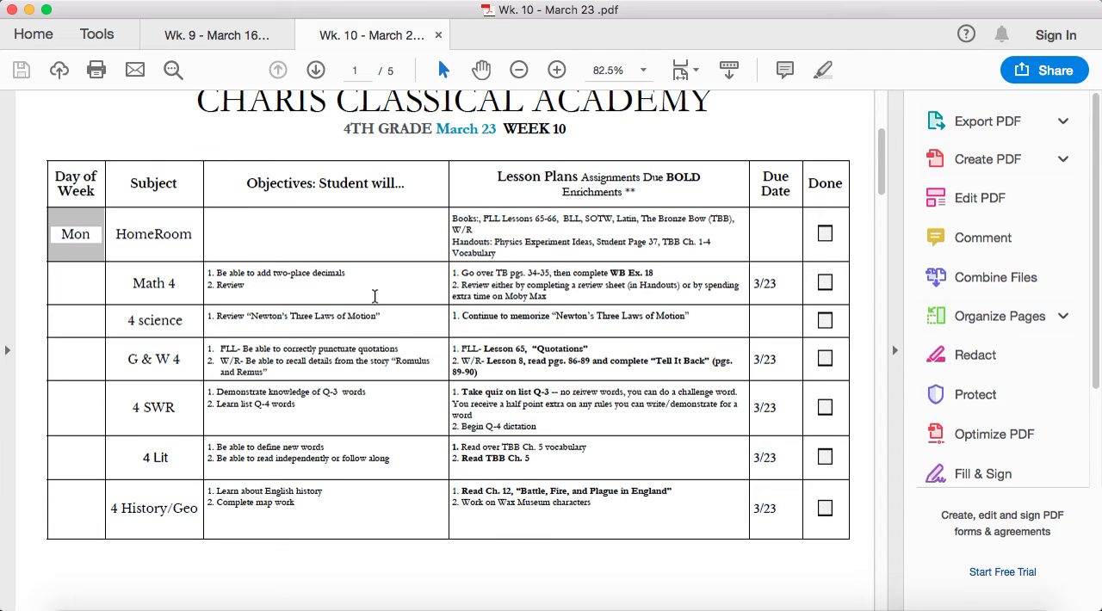
{"action": "mouse_move", "coordinate": [654, 312]}
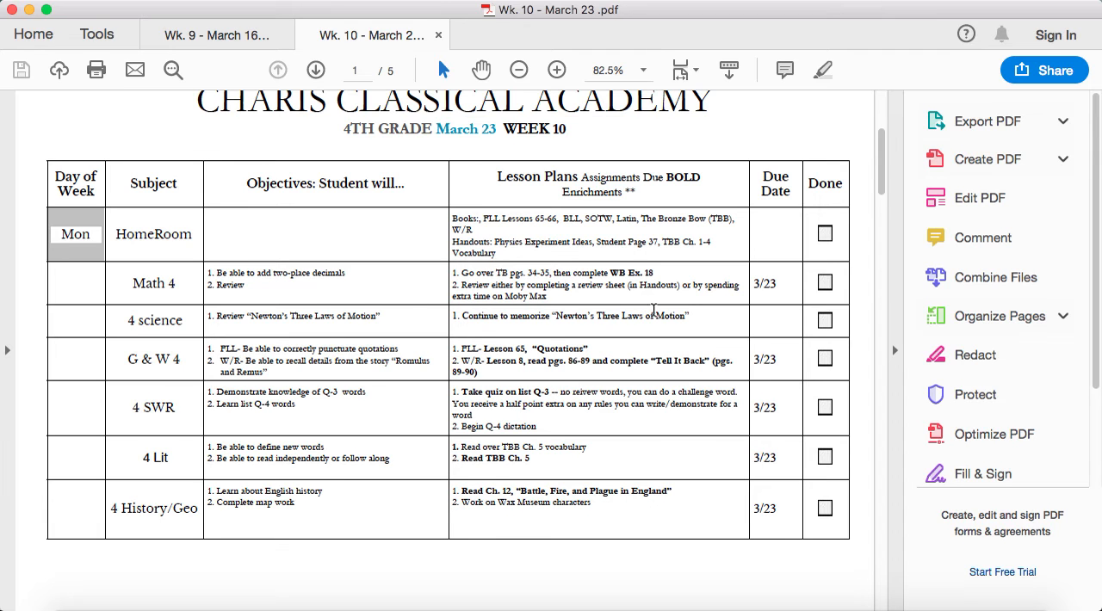
{"action": "mouse_move", "coordinate": [614, 336]}
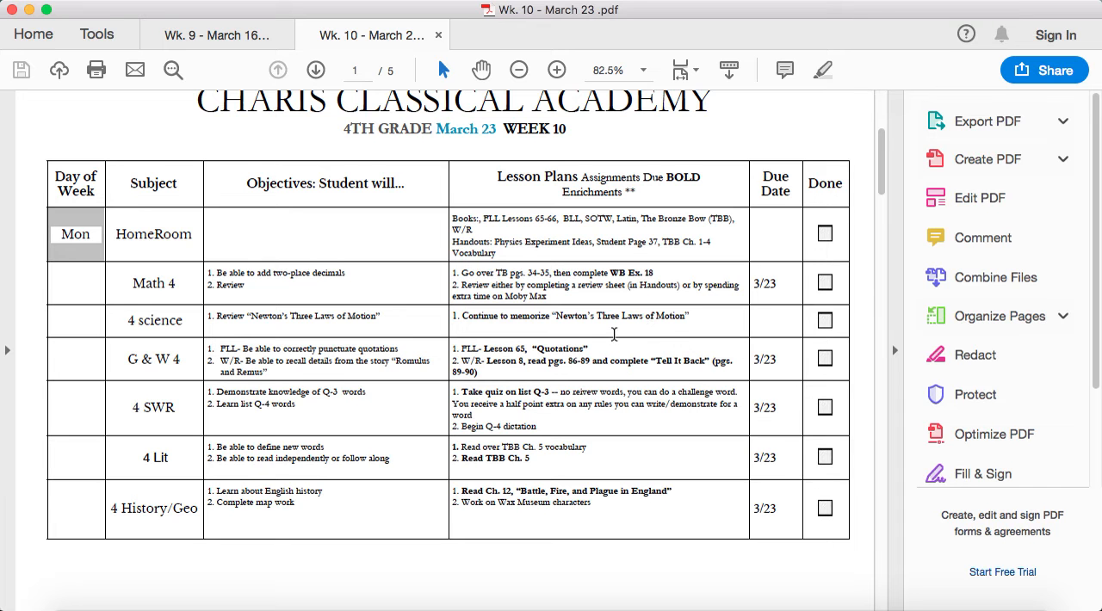
{"action": "scroll", "scroll_direction": "down", "scroll_amount": 3}
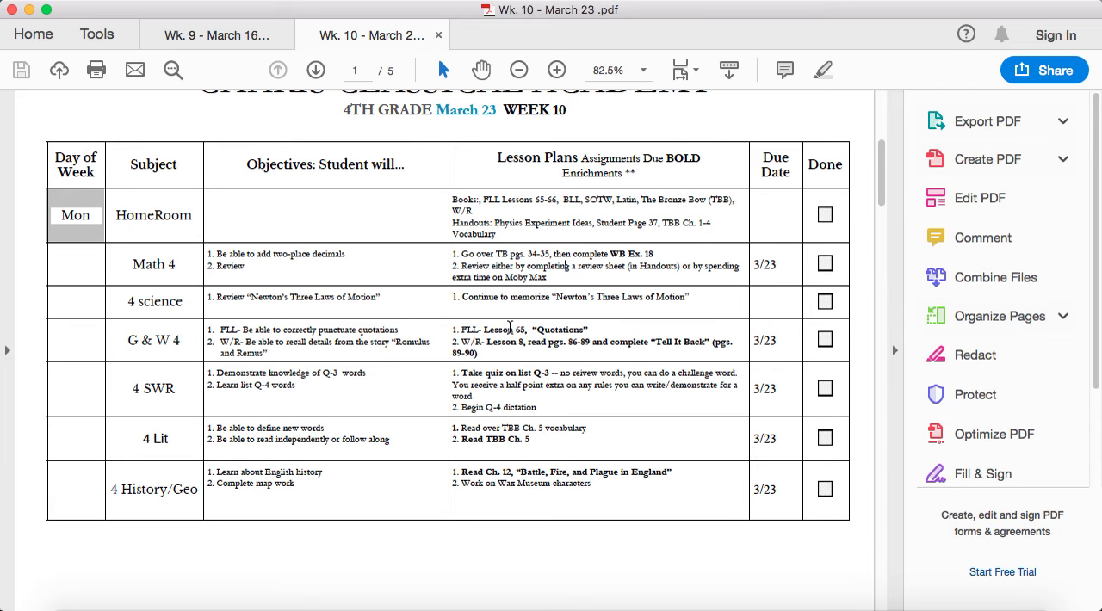
{"action": "mouse_move", "coordinate": [542, 328]}
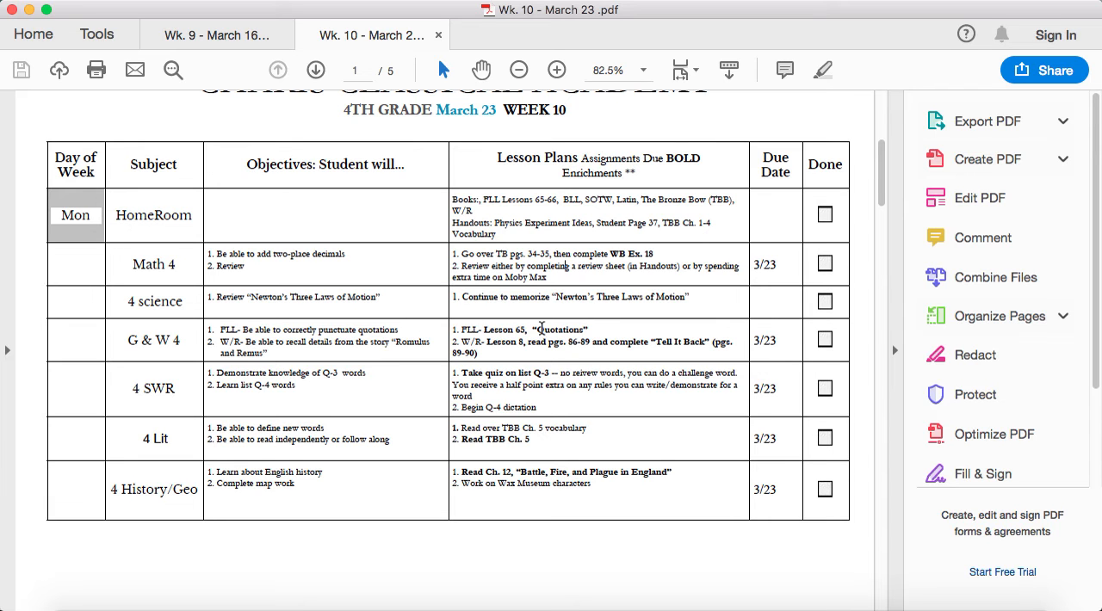
{"action": "mouse_move", "coordinate": [542, 329]}
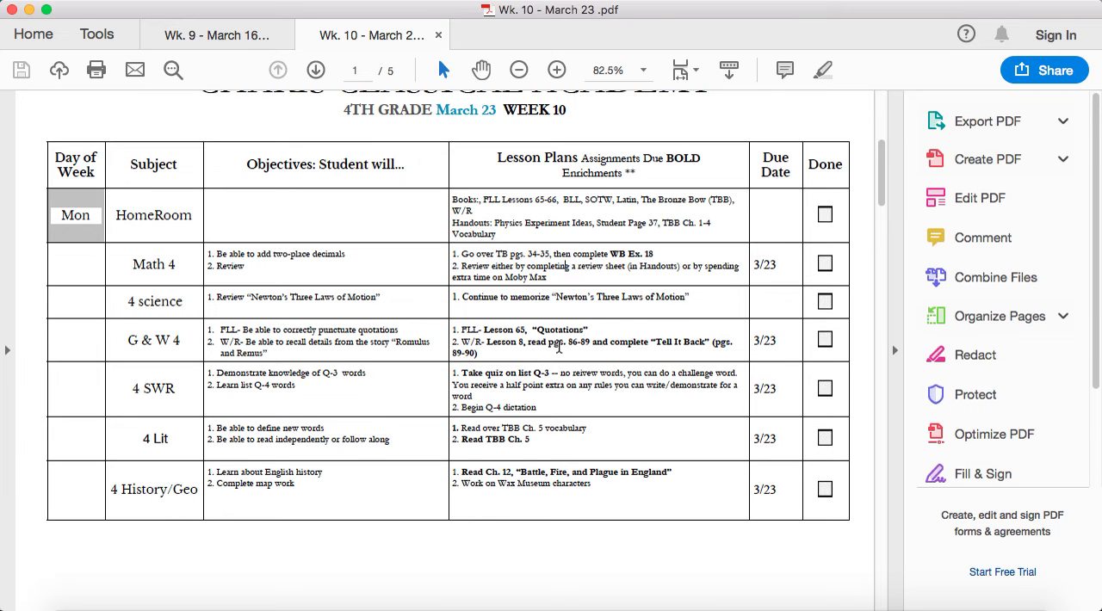
{"action": "mouse_move", "coordinate": [647, 349]}
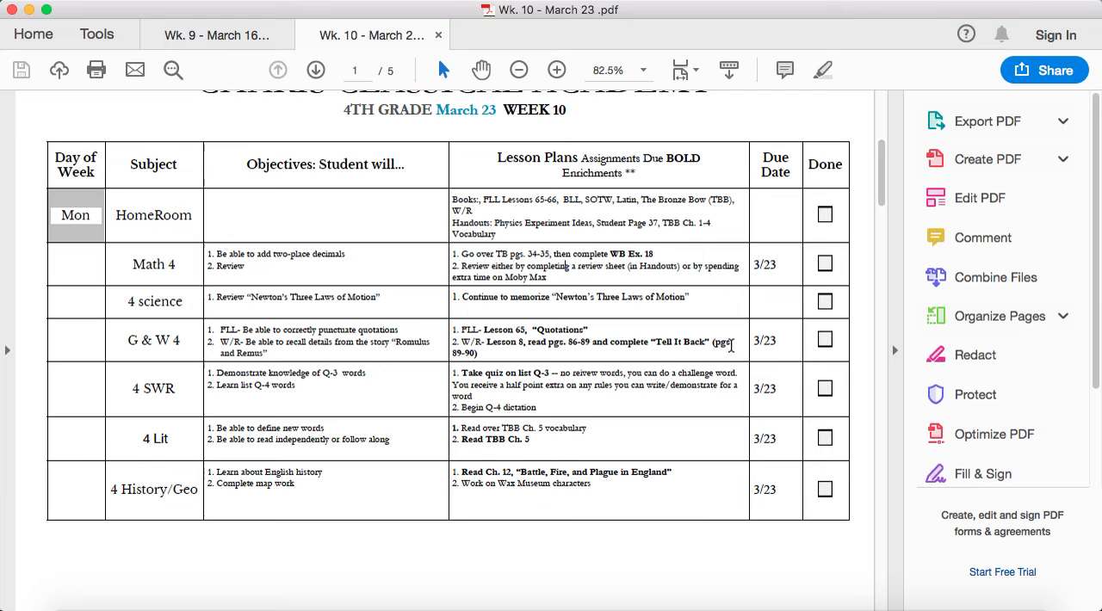
{"action": "mouse_move", "coordinate": [462, 376]}
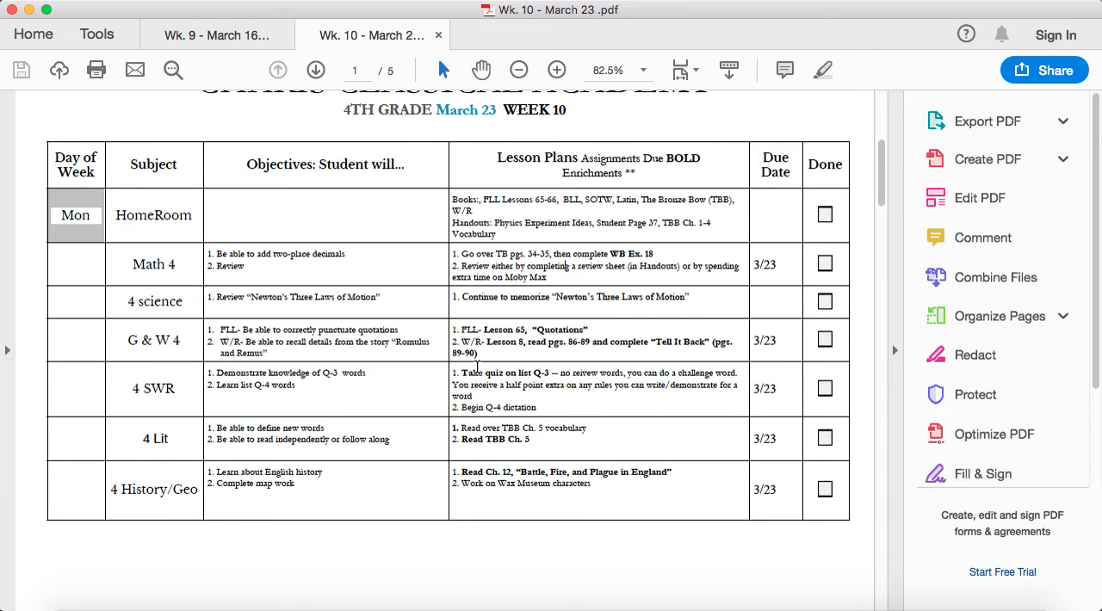
{"action": "mouse_move", "coordinate": [506, 352]}
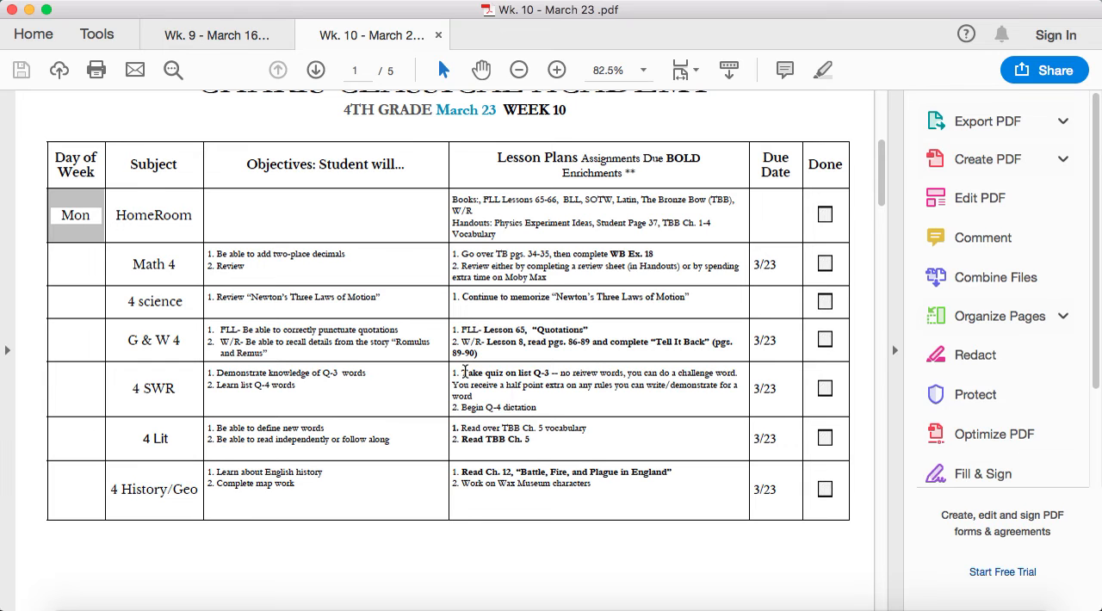
{"action": "mouse_move", "coordinate": [542, 372]}
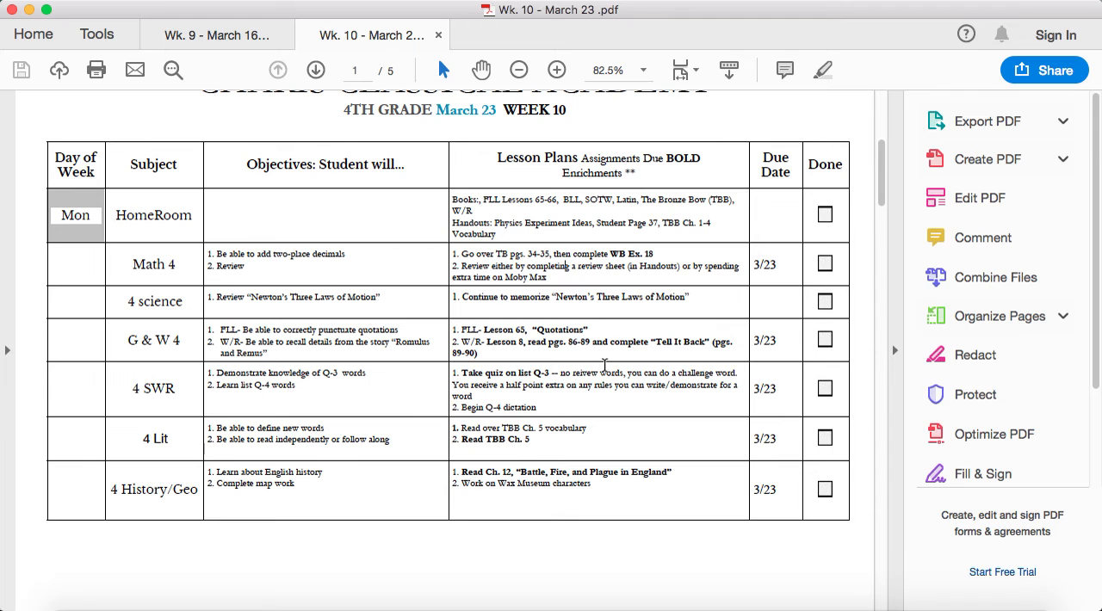
{"action": "mouse_move", "coordinate": [547, 392]}
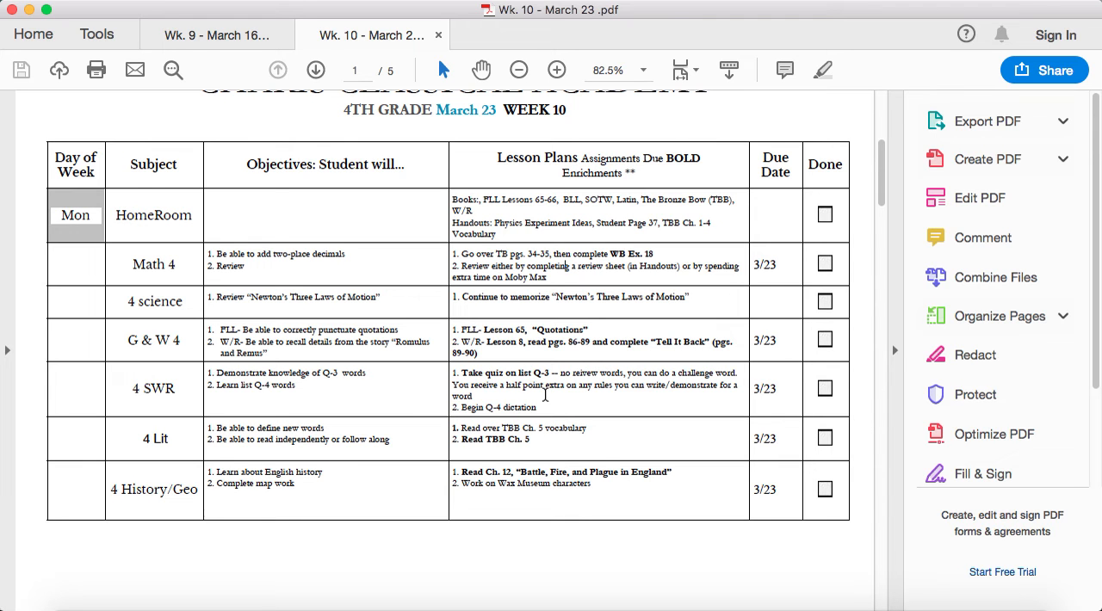
{"action": "mouse_move", "coordinate": [675, 396]}
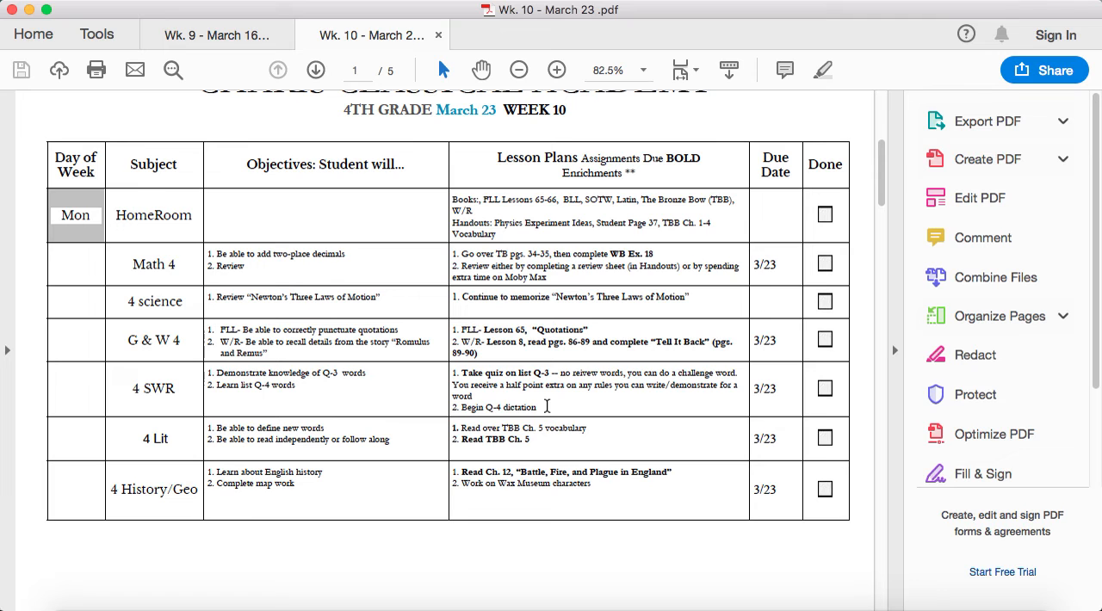
{"action": "mouse_move", "coordinate": [499, 396]}
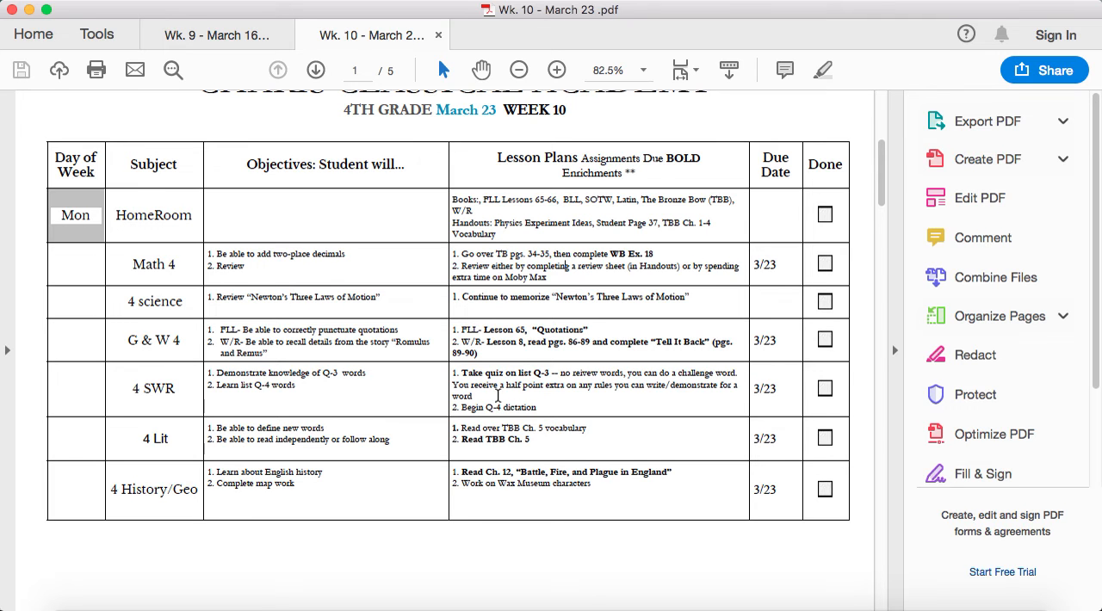
{"action": "scroll", "scroll_direction": "down", "scroll_amount": 3}
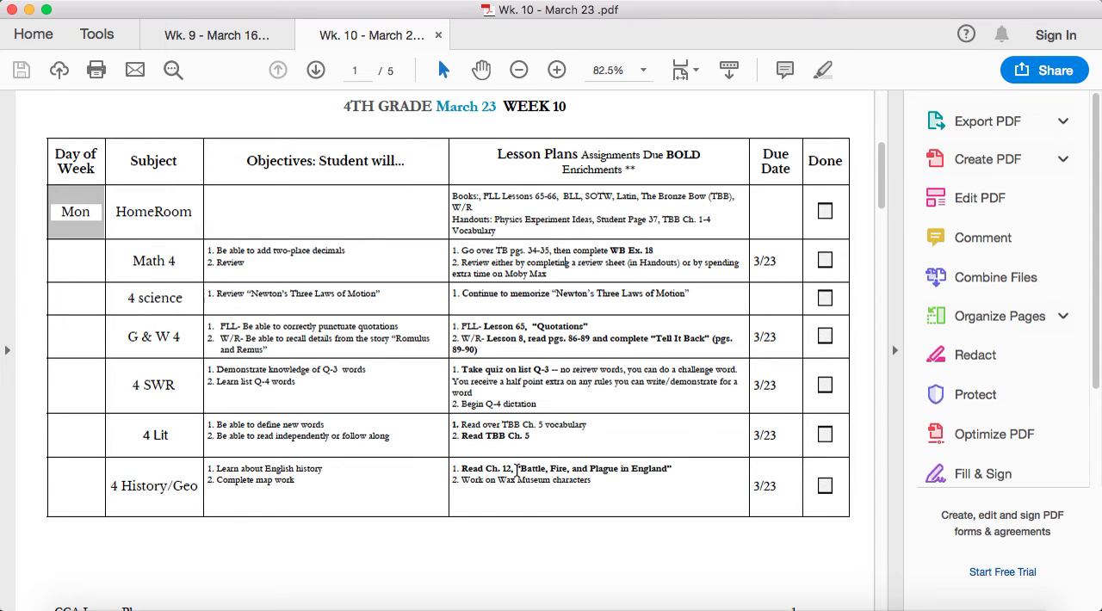
{"action": "mouse_move", "coordinate": [606, 470]}
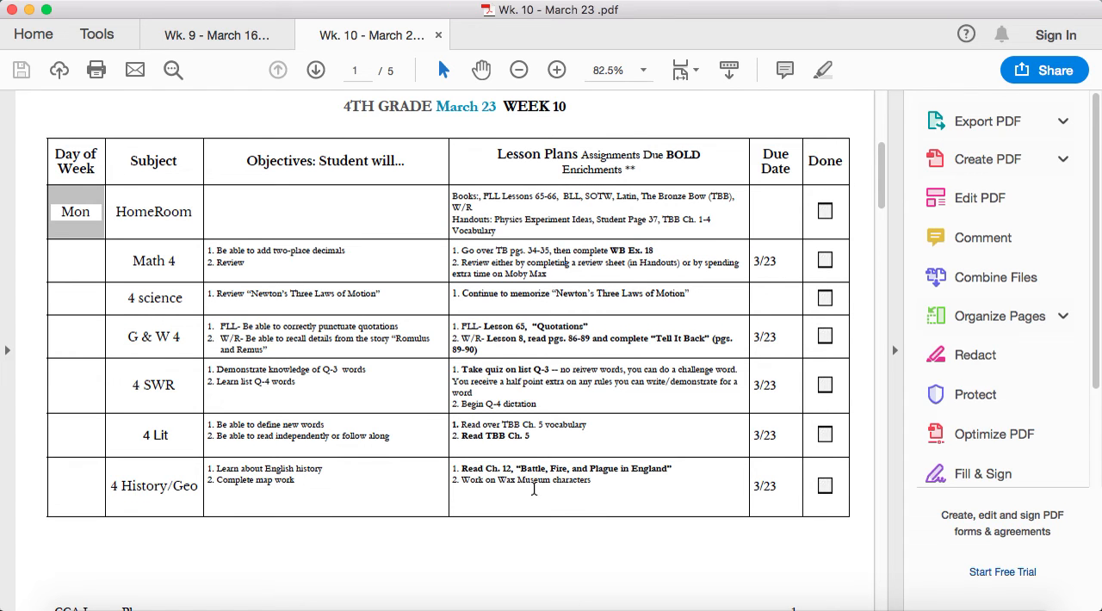
{"action": "mouse_move", "coordinate": [568, 492]}
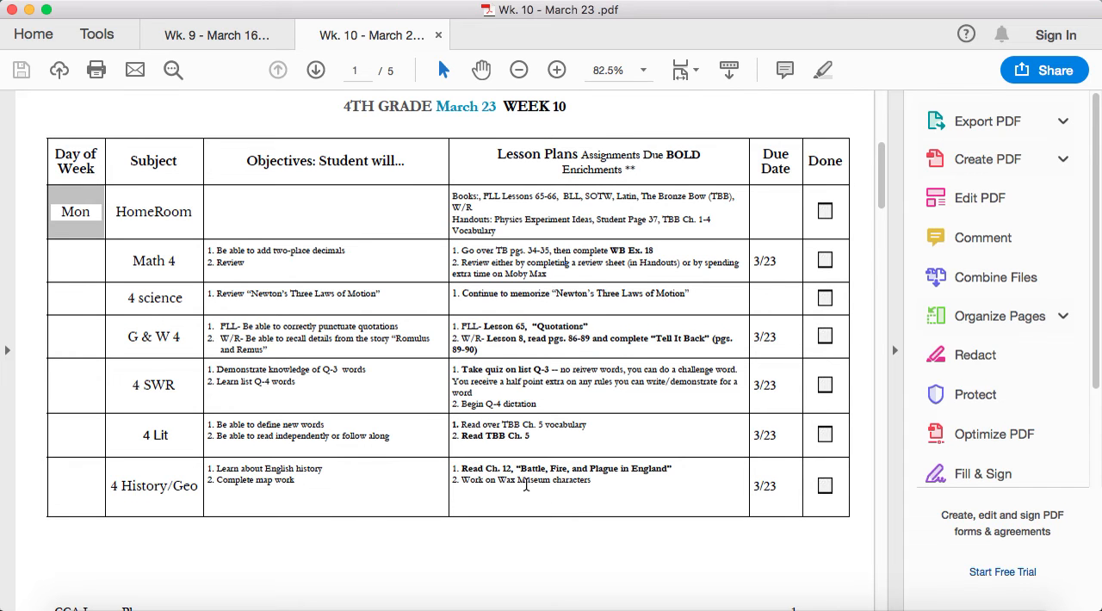
{"action": "mouse_move", "coordinate": [585, 491]}
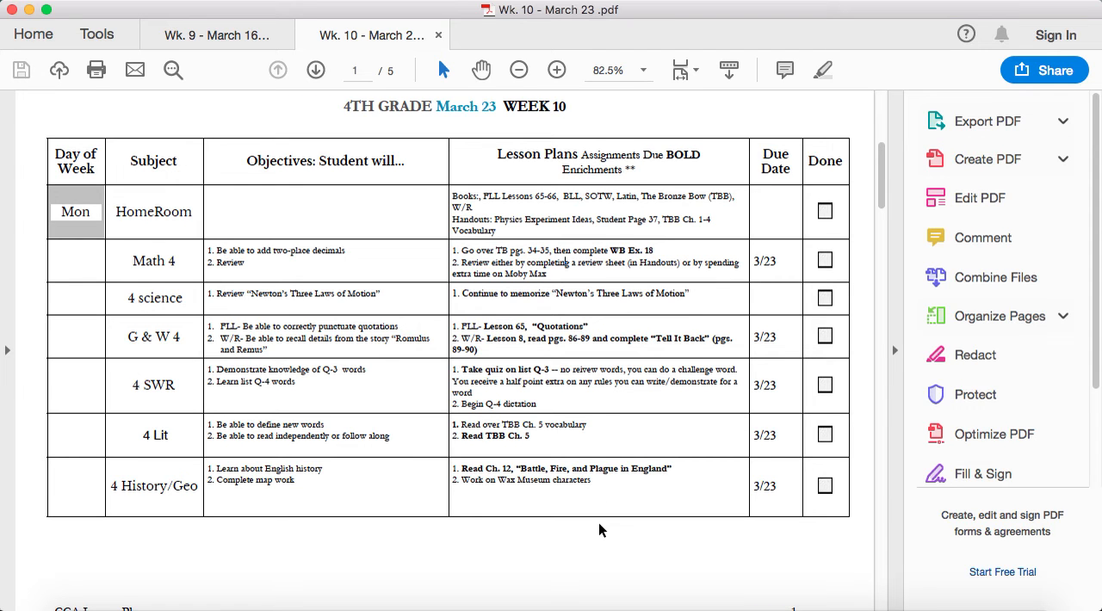
{"action": "scroll", "scroll_direction": "down", "scroll_amount": 3}
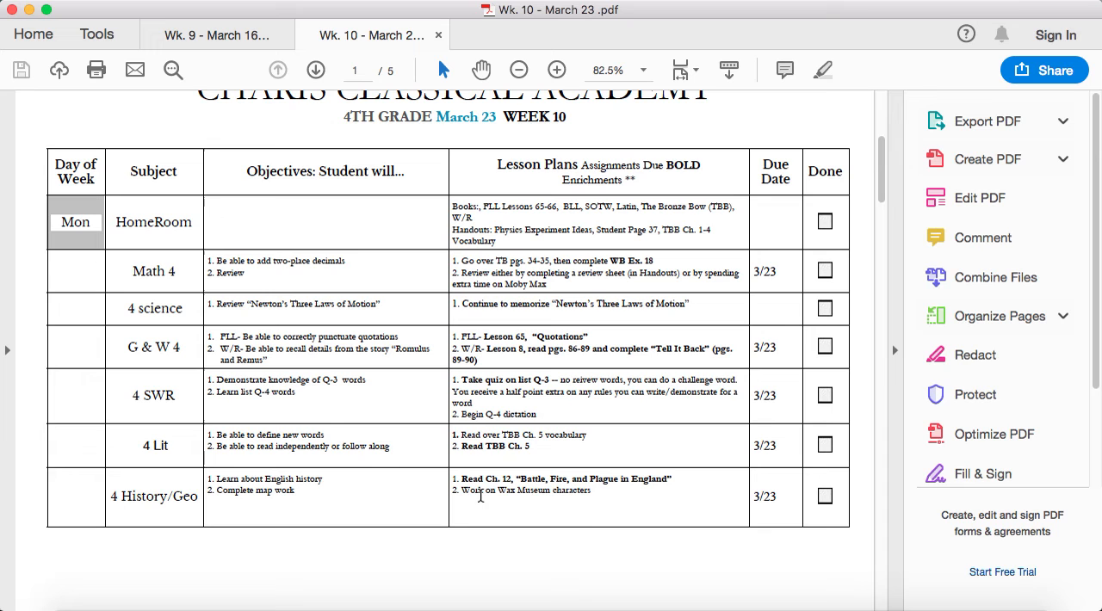
{"action": "mouse_move", "coordinate": [617, 520]}
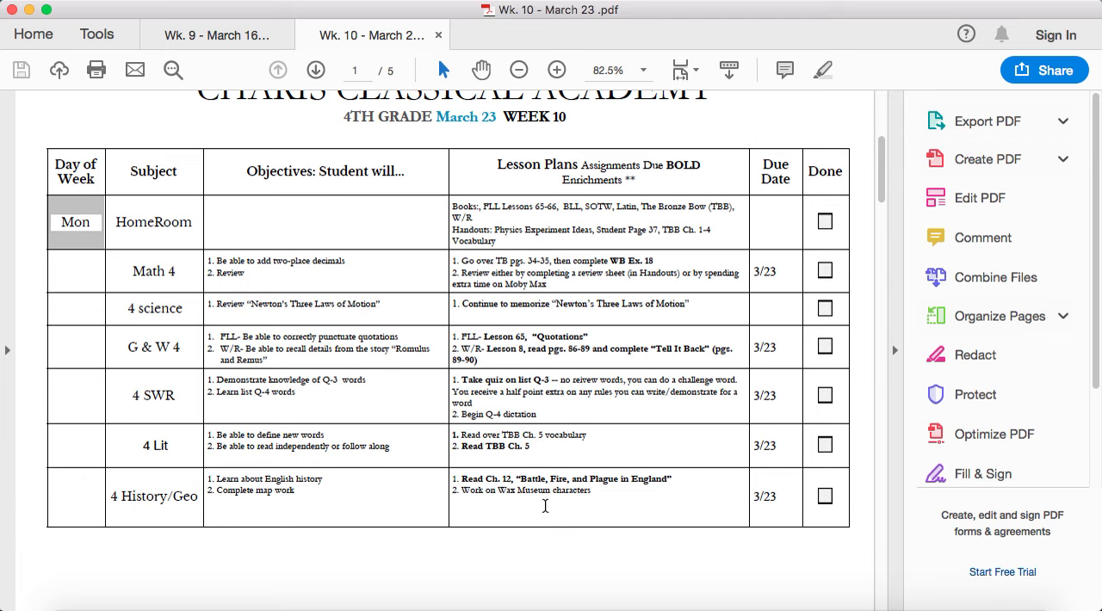
{"action": "scroll", "scroll_direction": "down", "scroll_amount": 3}
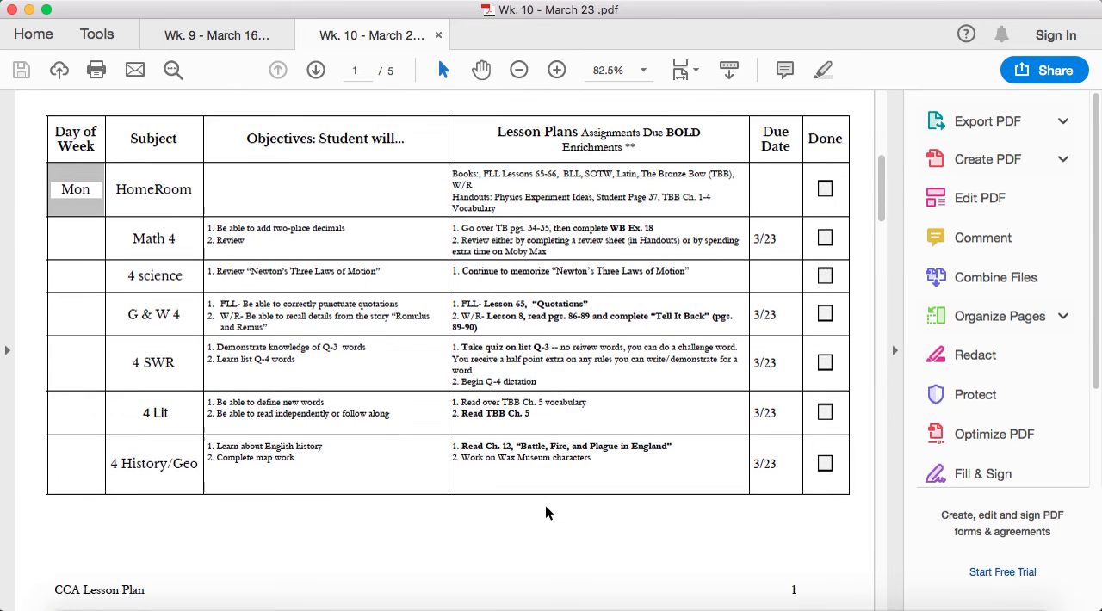
Advance to page 2 of 5, the Tuesday subject table, and scroll down through it.
{"action": "left_click", "coordinate": [317, 69]}
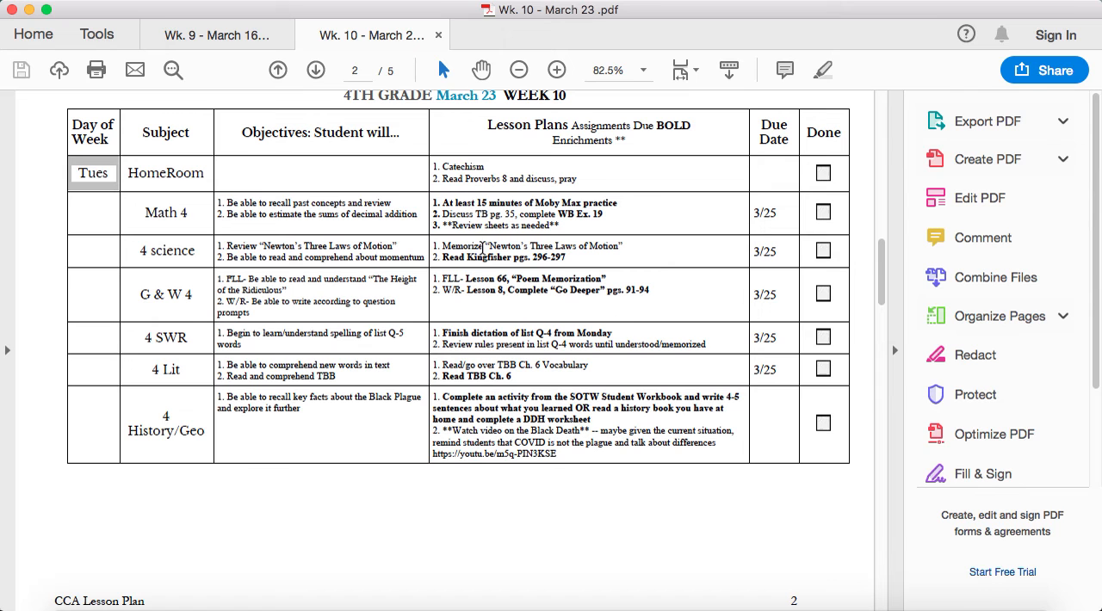
{"action": "mouse_move", "coordinate": [583, 213]}
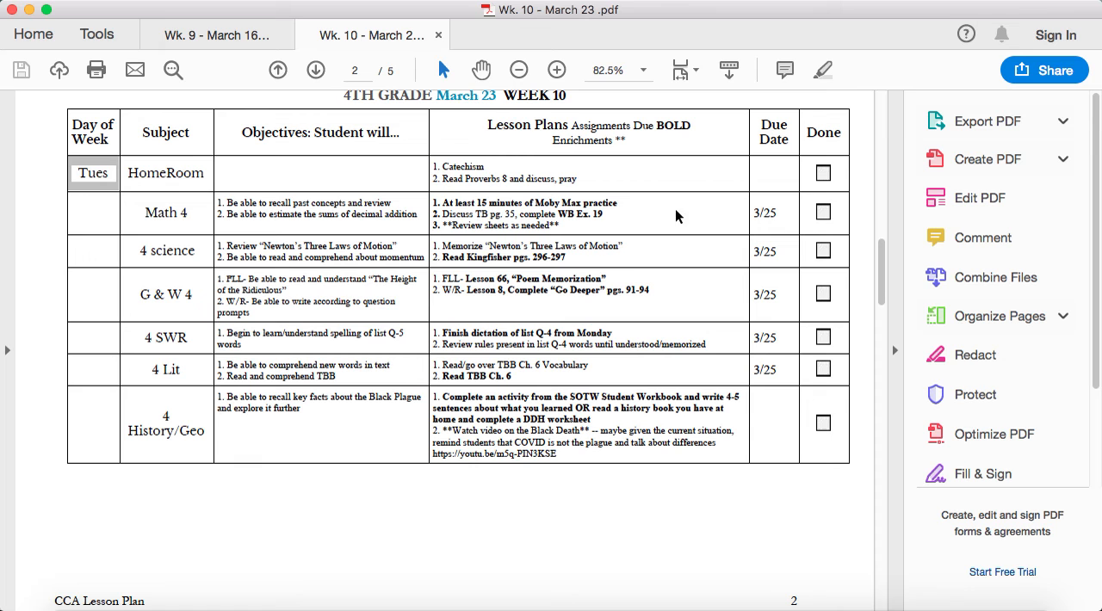
{"action": "mouse_move", "coordinate": [667, 210]}
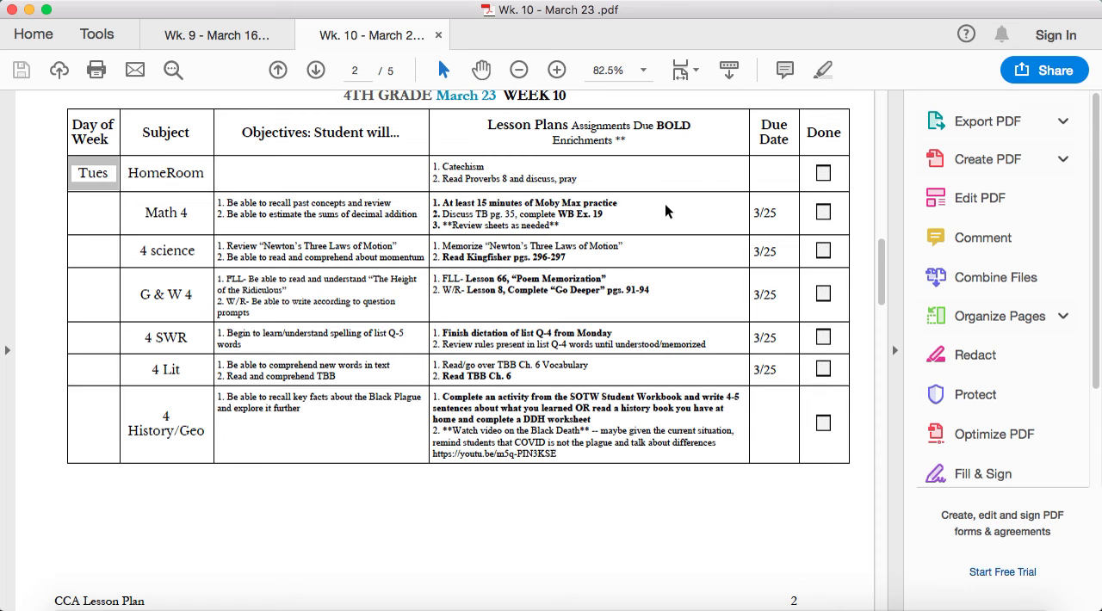
{"action": "mouse_move", "coordinate": [616, 246]}
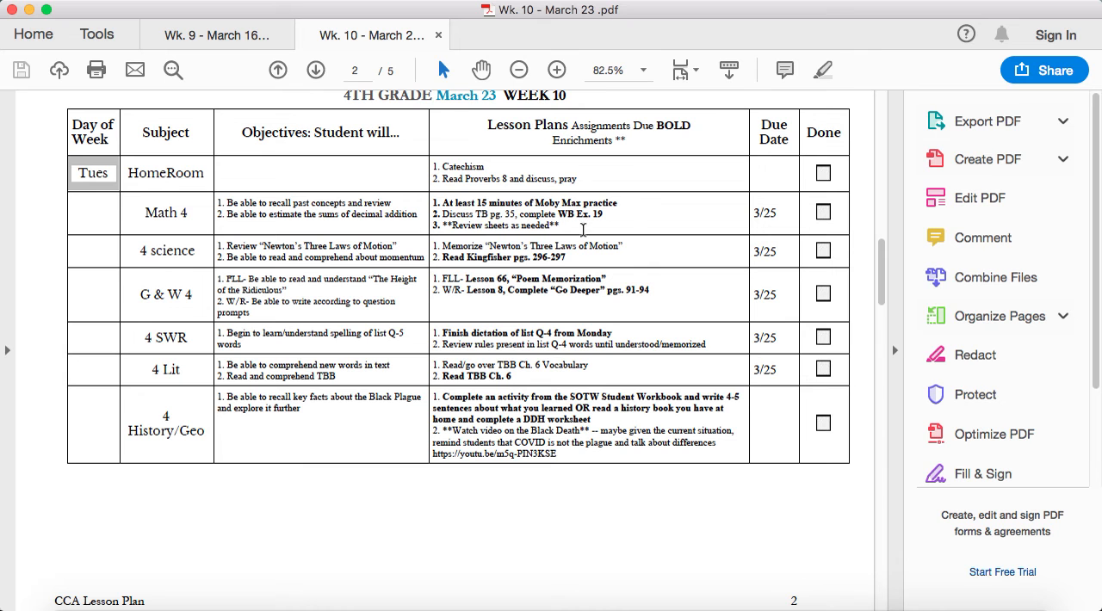
{"action": "scroll", "scroll_direction": "down", "scroll_amount": 3}
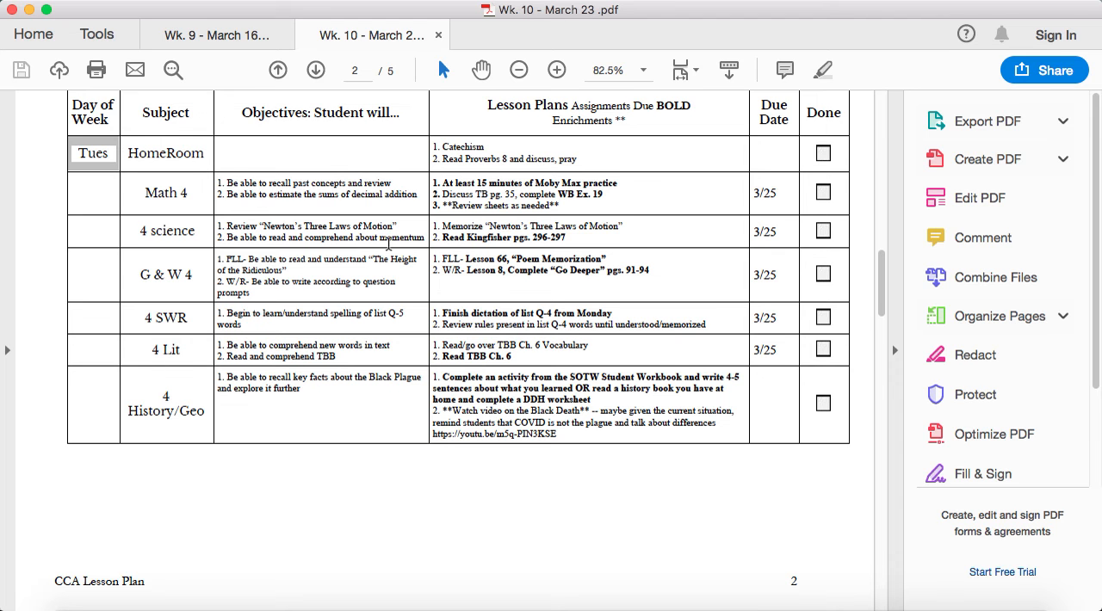
{"action": "scroll", "scroll_direction": "down", "scroll_amount": 3}
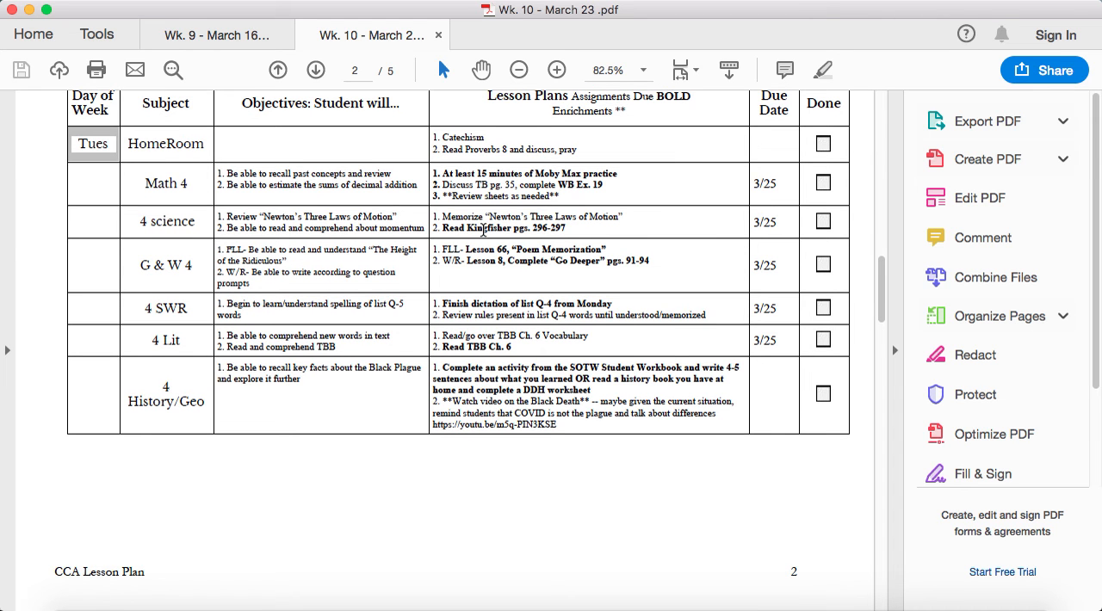
{"action": "scroll", "scroll_direction": "down", "scroll_amount": 3}
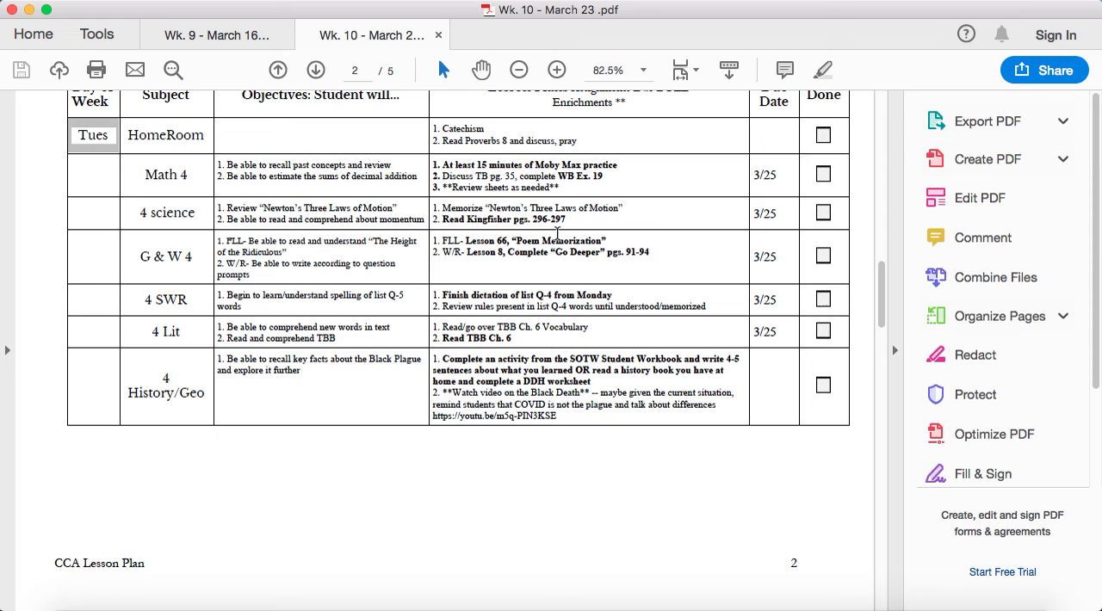
{"action": "mouse_move", "coordinate": [584, 235]}
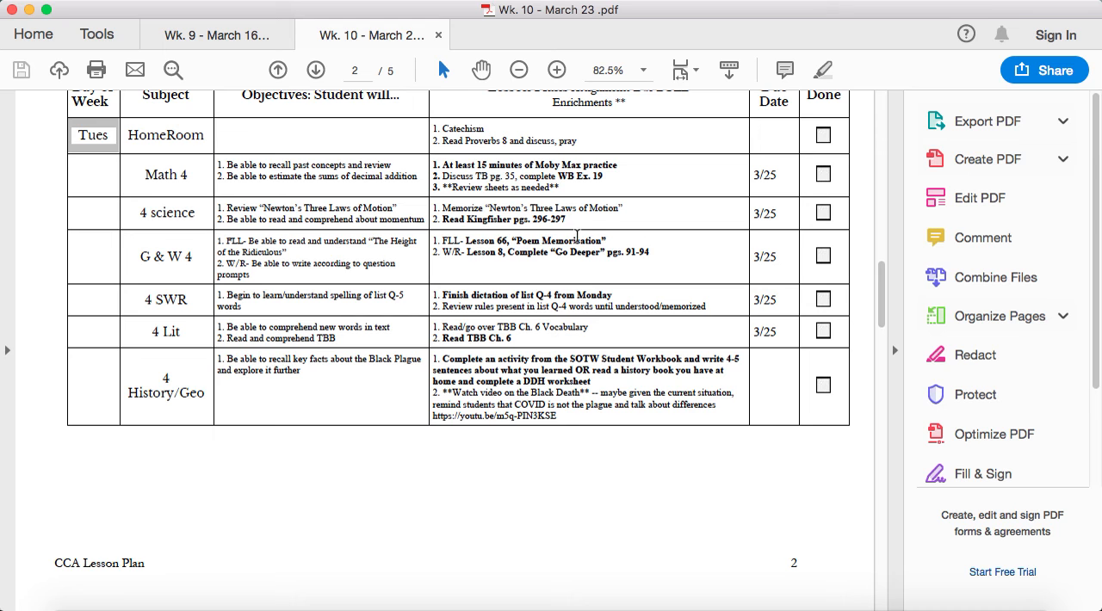
{"action": "mouse_move", "coordinate": [568, 252]}
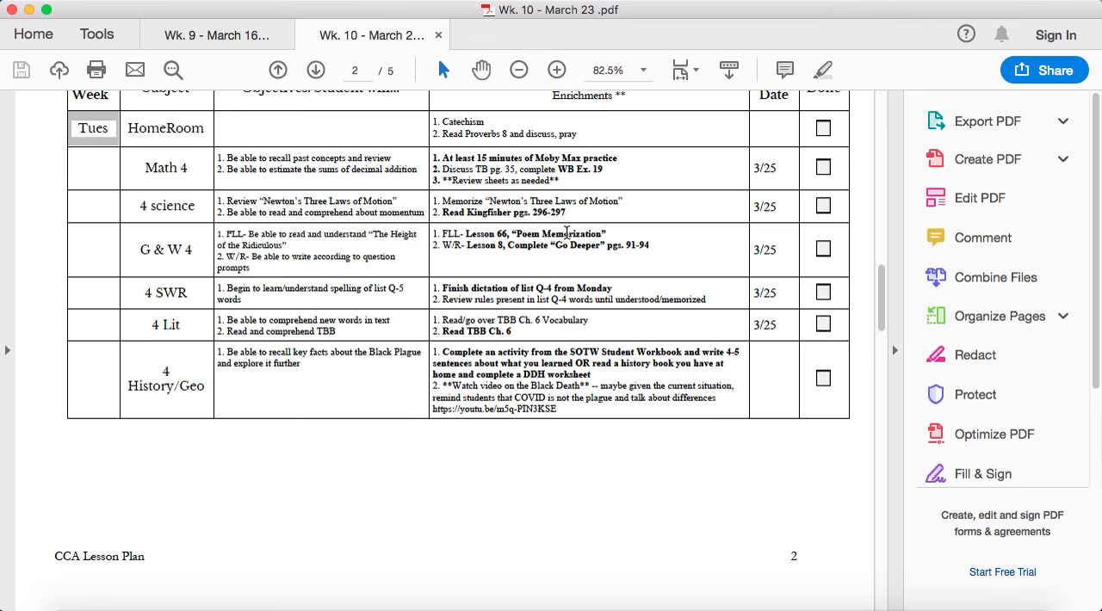
{"action": "mouse_move", "coordinate": [530, 247]}
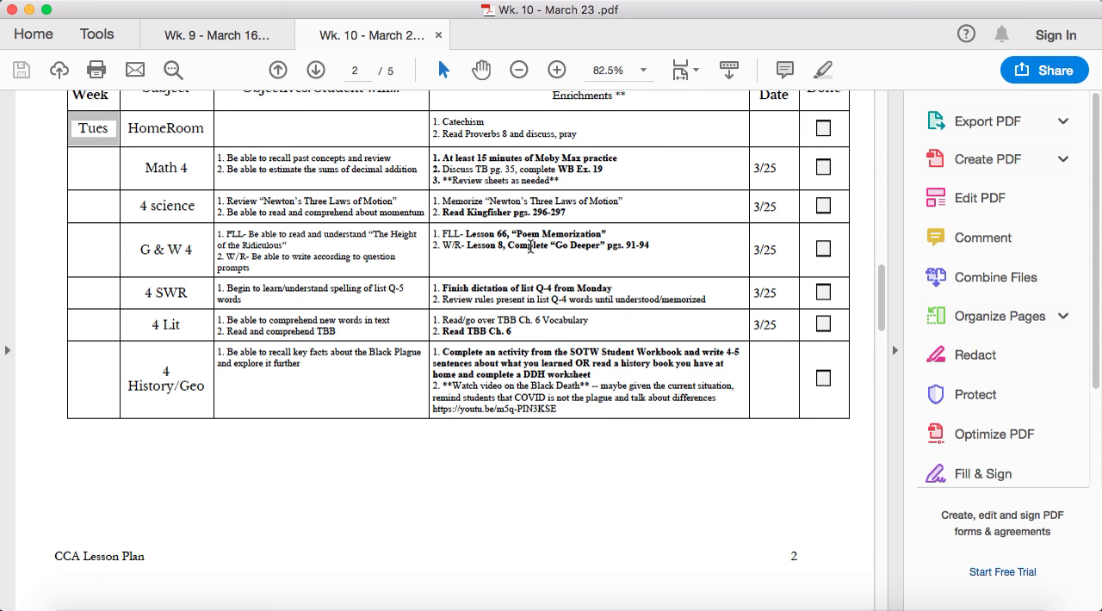
{"action": "mouse_move", "coordinate": [558, 231]}
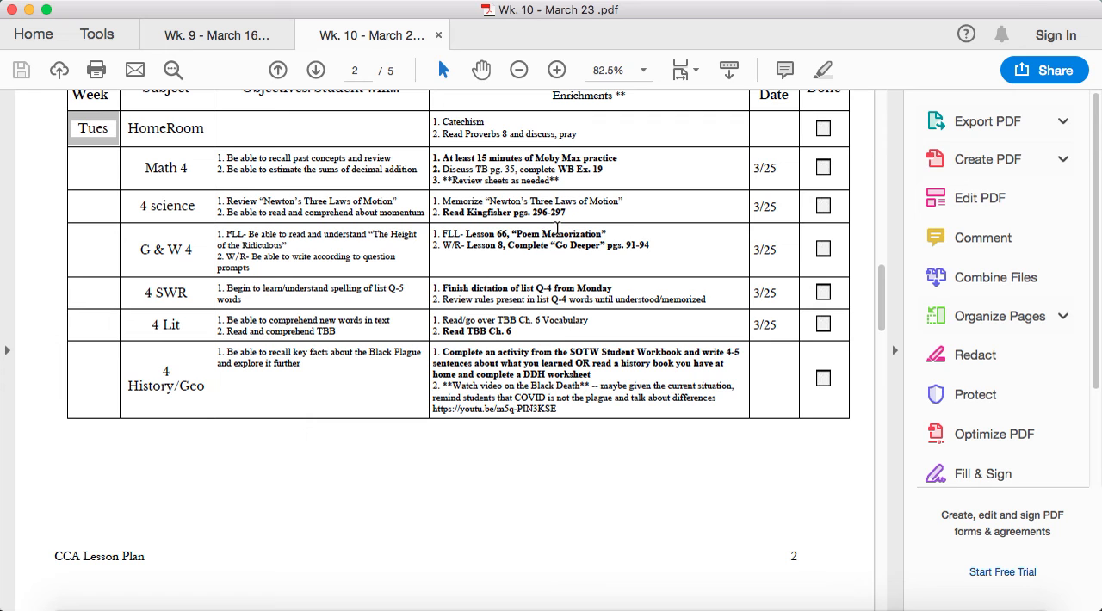
{"action": "mouse_move", "coordinate": [583, 244]}
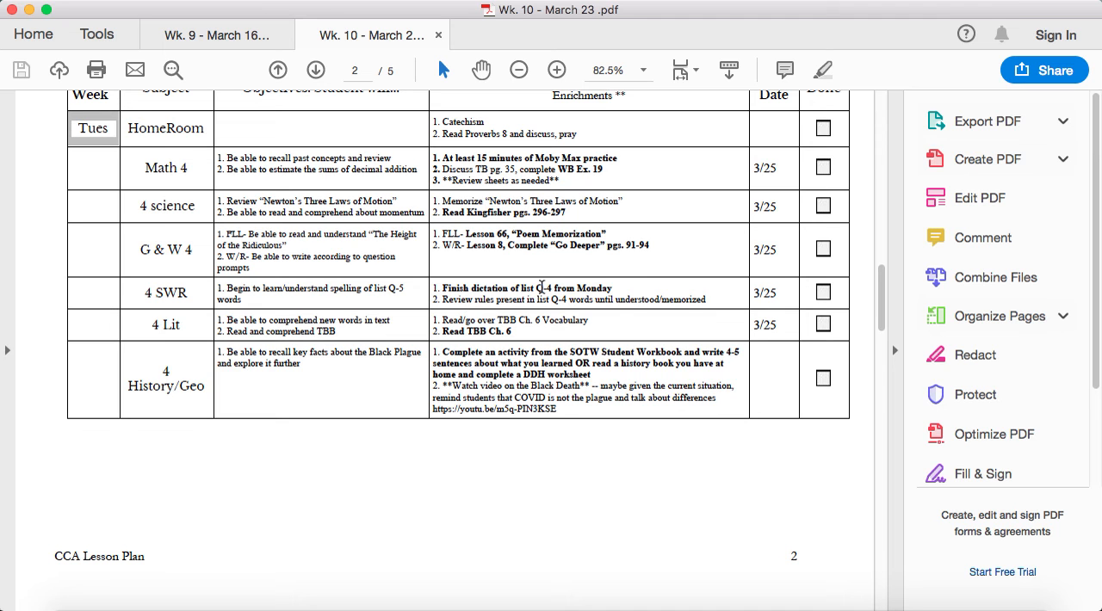
{"action": "mouse_move", "coordinate": [577, 287]}
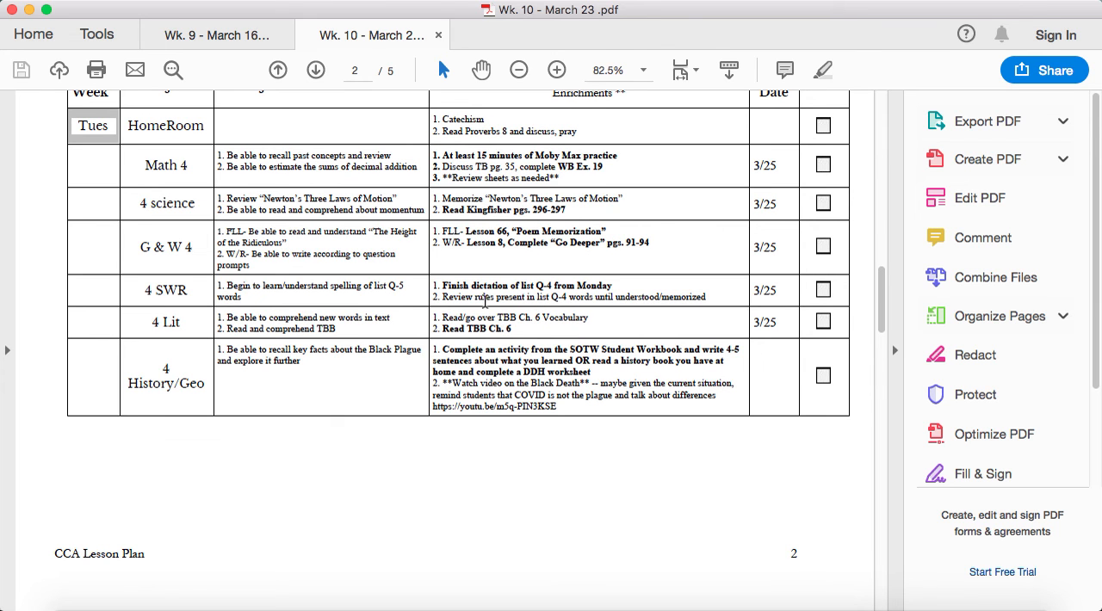
{"action": "mouse_move", "coordinate": [312, 337]}
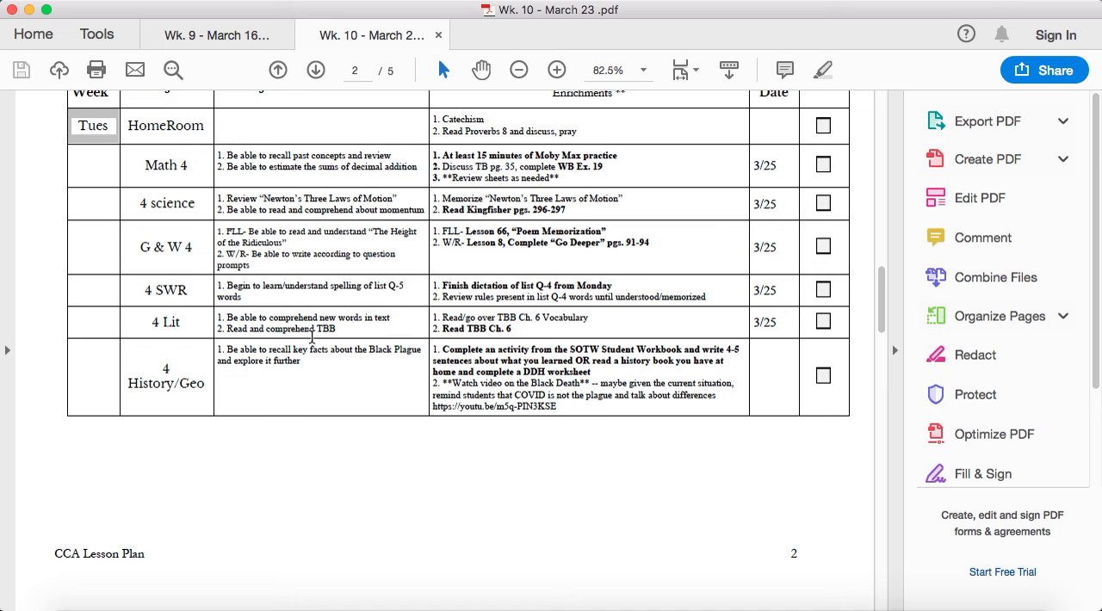
{"action": "mouse_move", "coordinate": [572, 324]}
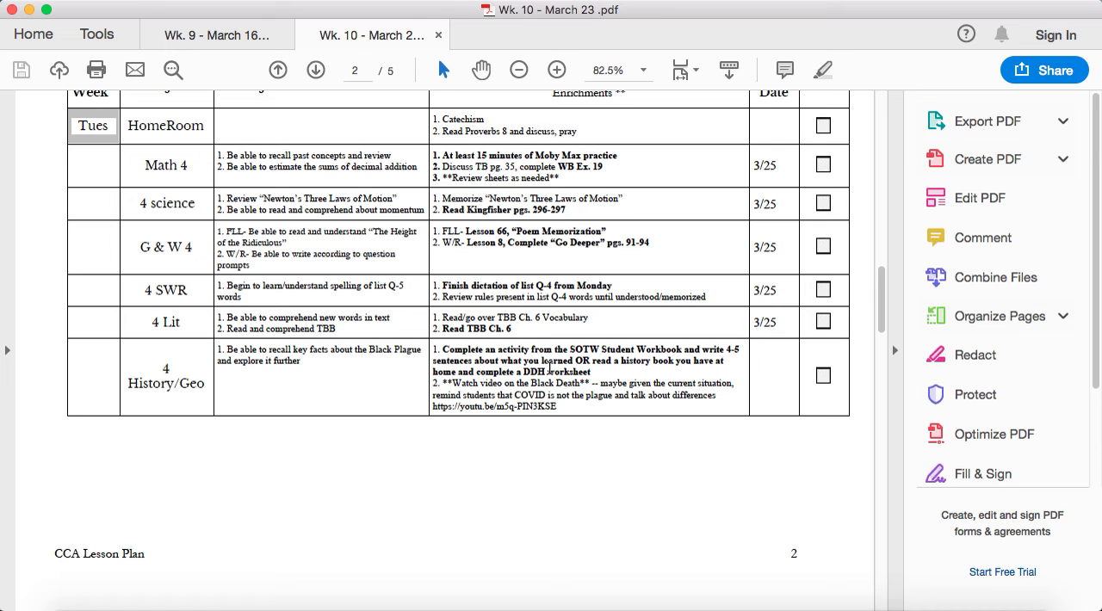
{"action": "mouse_move", "coordinate": [681, 365]}
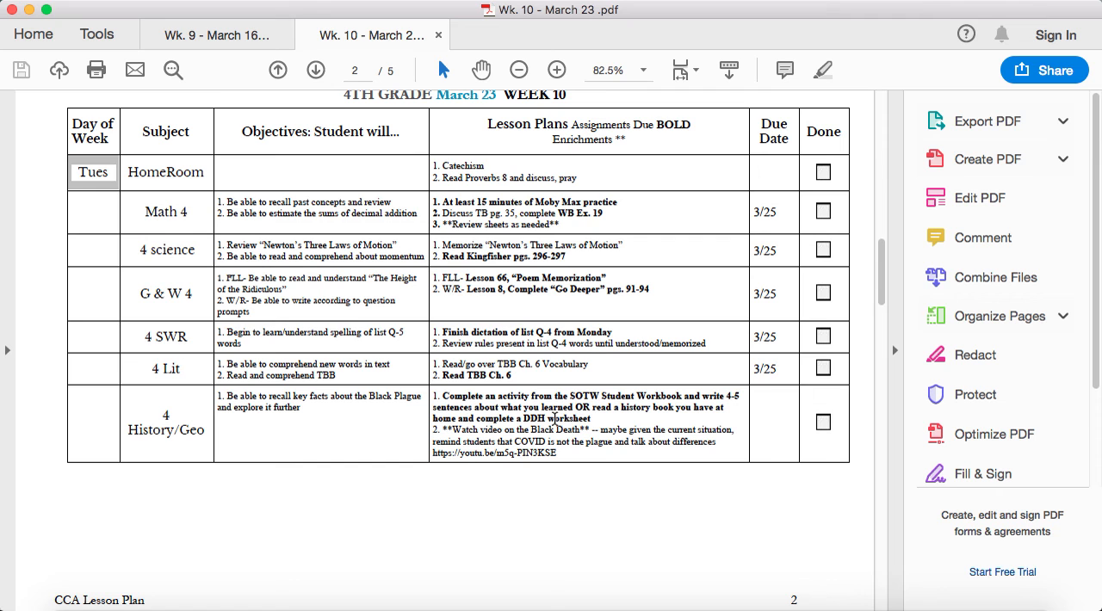
{"action": "mouse_move", "coordinate": [530, 429]}
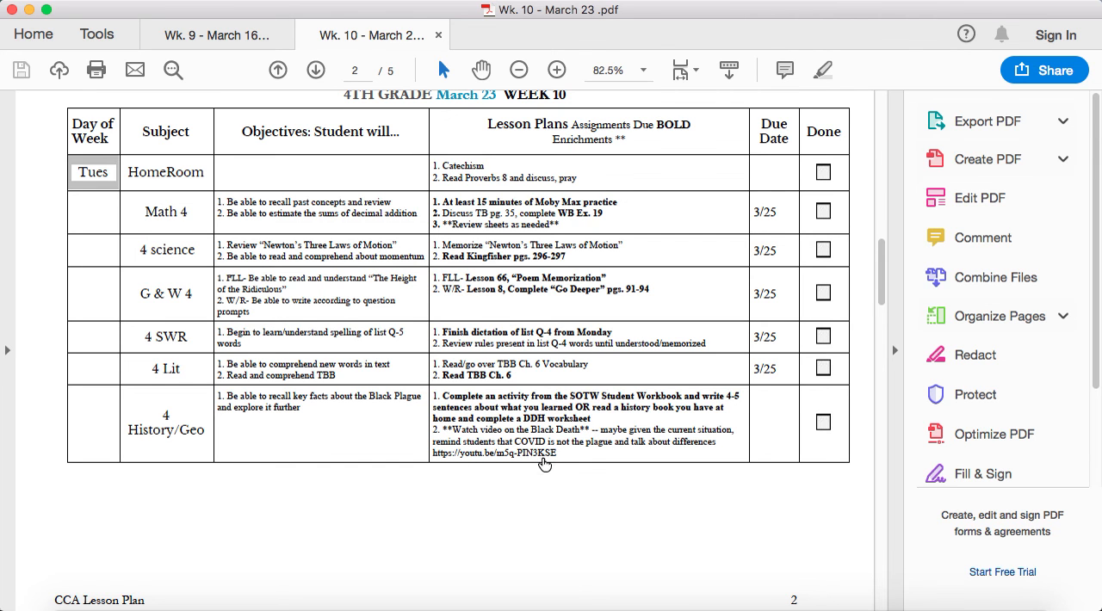
{"action": "mouse_move", "coordinate": [542, 465]}
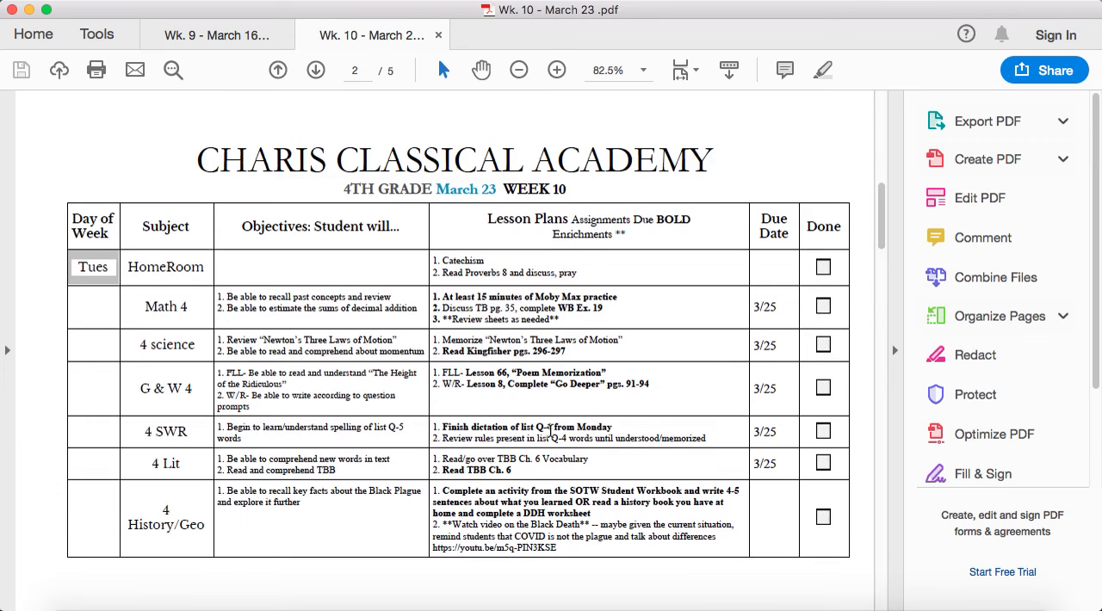
{"action": "scroll", "scroll_direction": "down", "scroll_amount": 3}
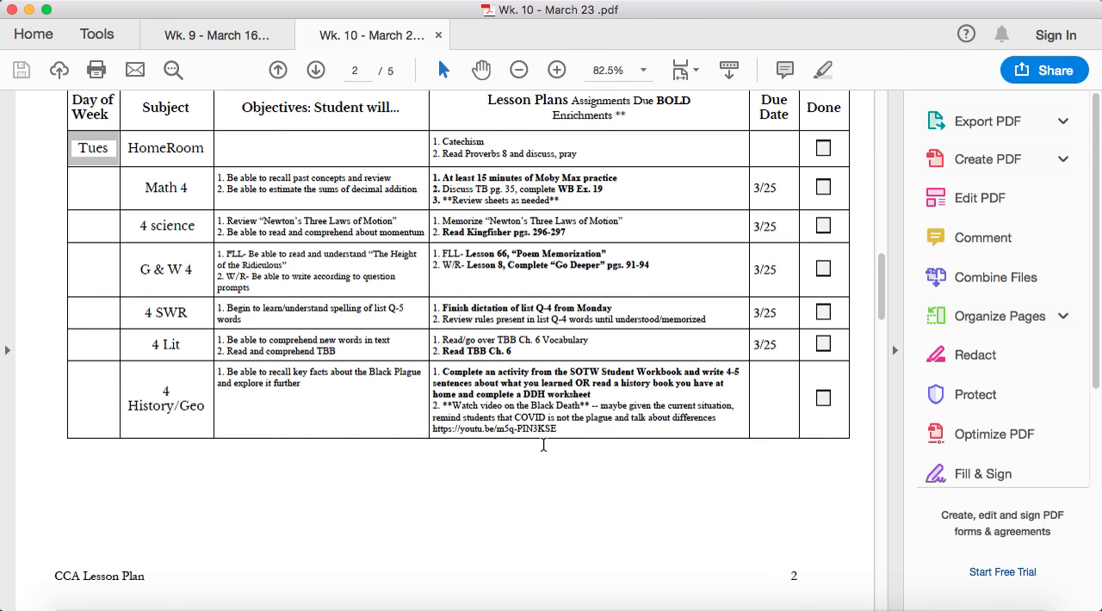
{"action": "mouse_move", "coordinate": [733, 427]}
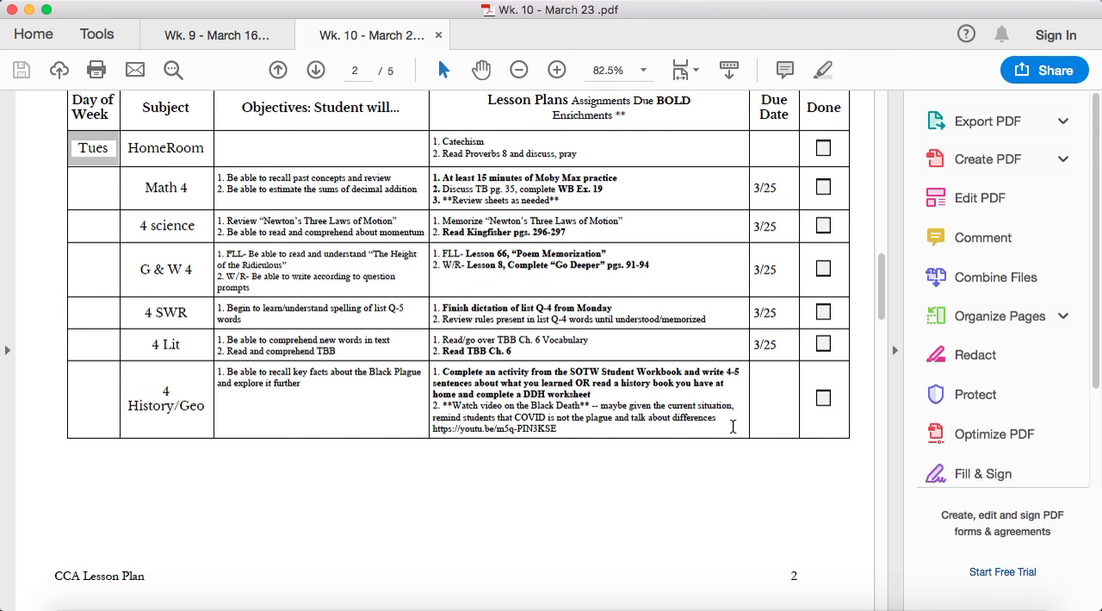
{"action": "mouse_move", "coordinate": [729, 435]}
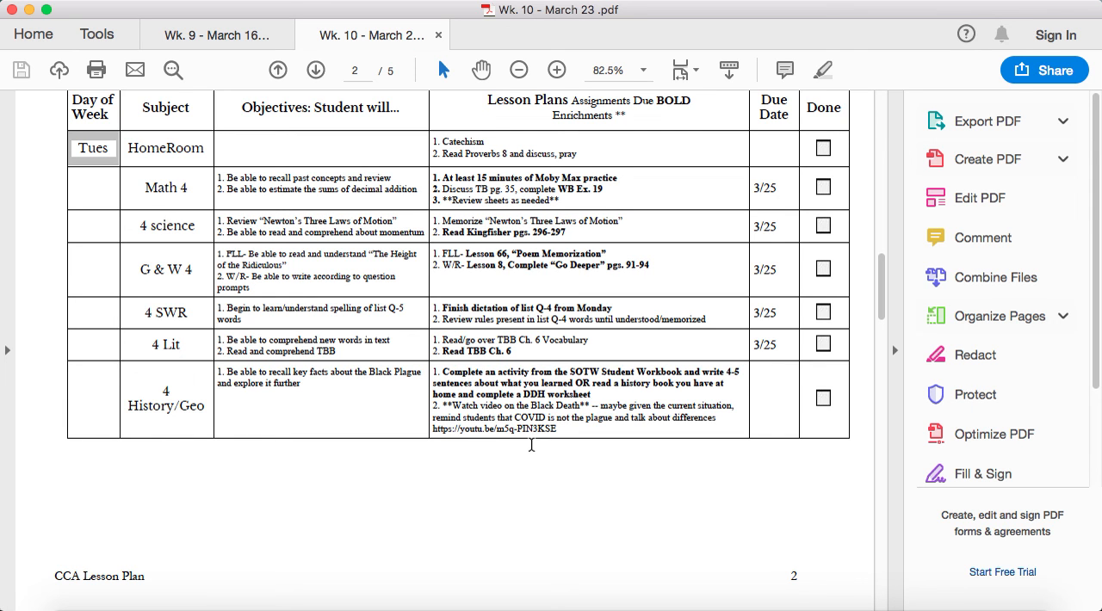
{"action": "mouse_move", "coordinate": [573, 444]}
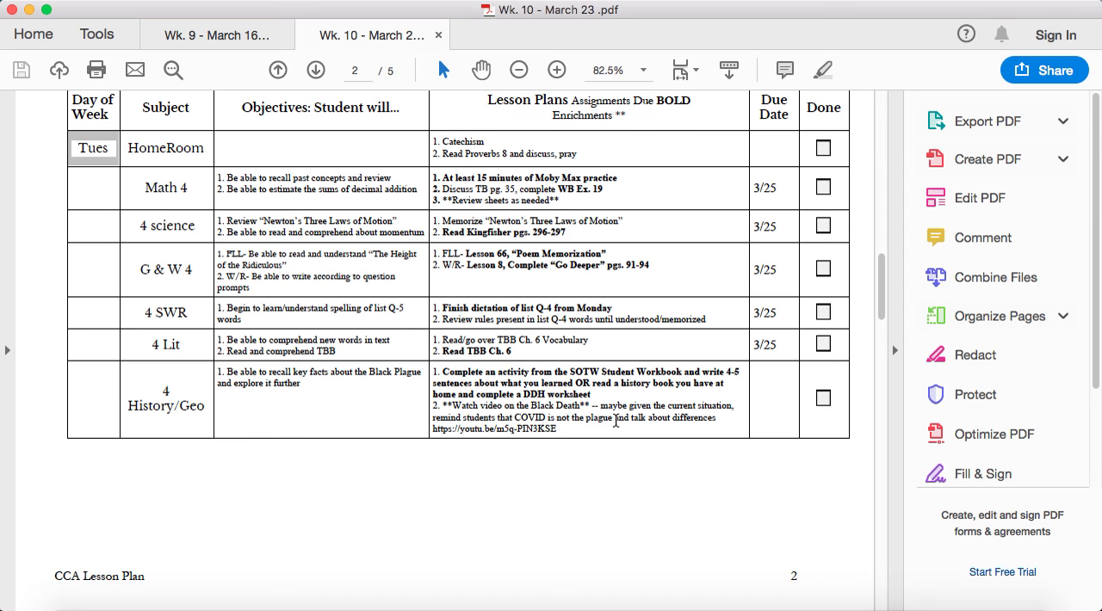
{"action": "mouse_move", "coordinate": [642, 492]}
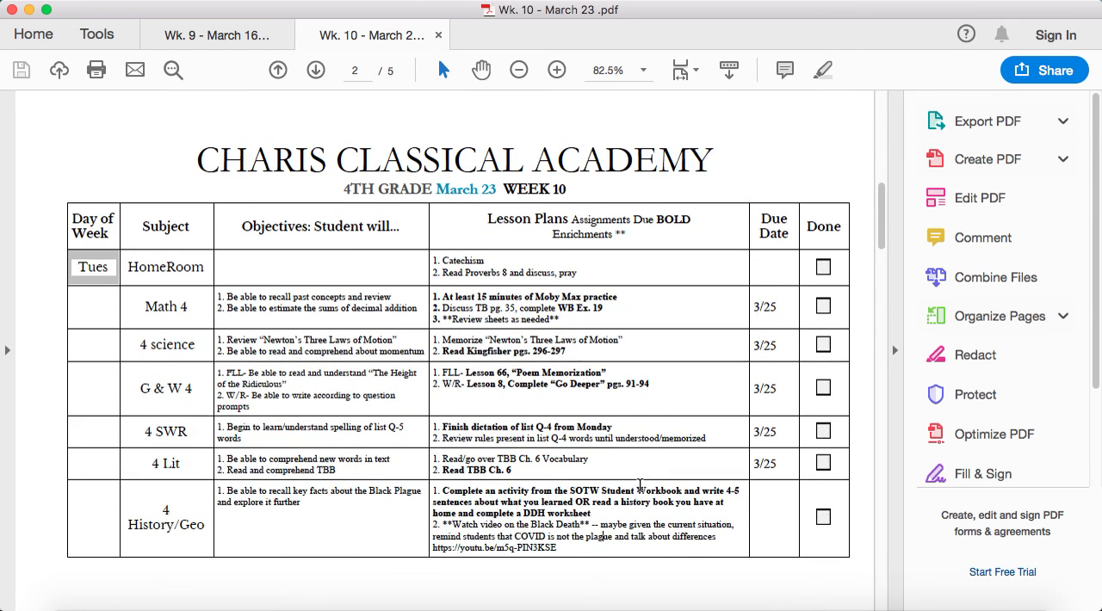
Return to page 1 of 5, the Monday table, and scroll down into it.
{"action": "left_click", "coordinate": [317, 68]}
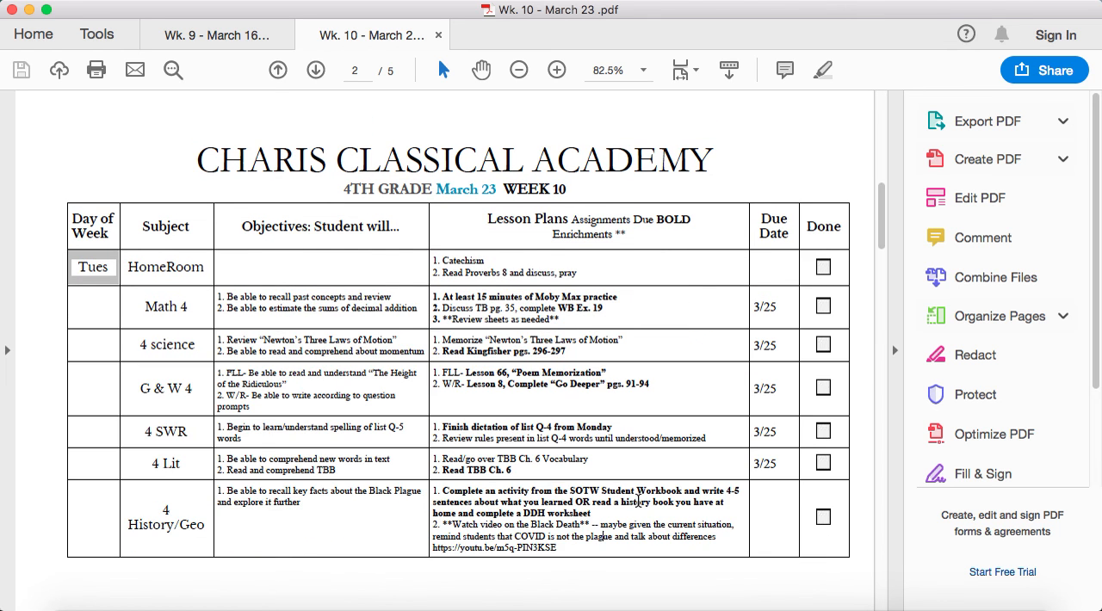
{"action": "left_click", "coordinate": [278, 69]}
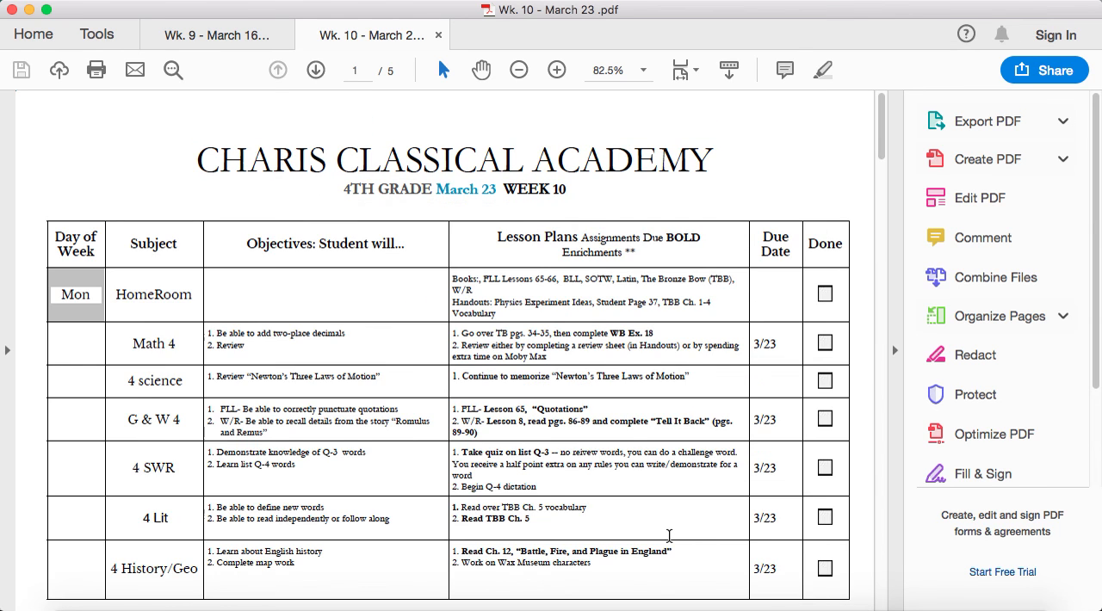
{"action": "scroll", "scroll_direction": "down", "scroll_amount": 3}
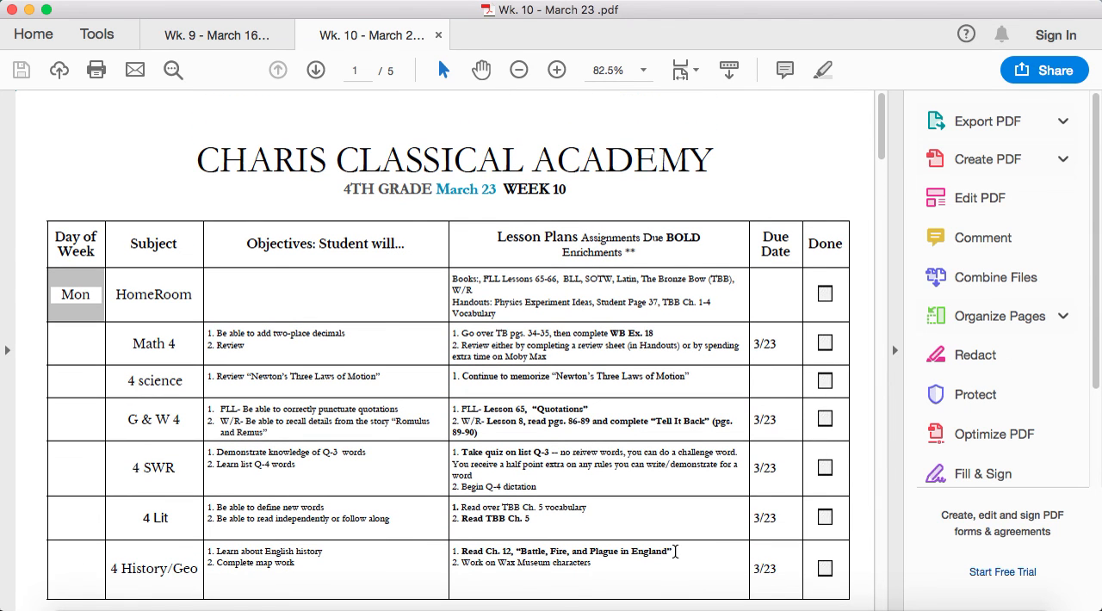
{"action": "mouse_move", "coordinate": [702, 494]}
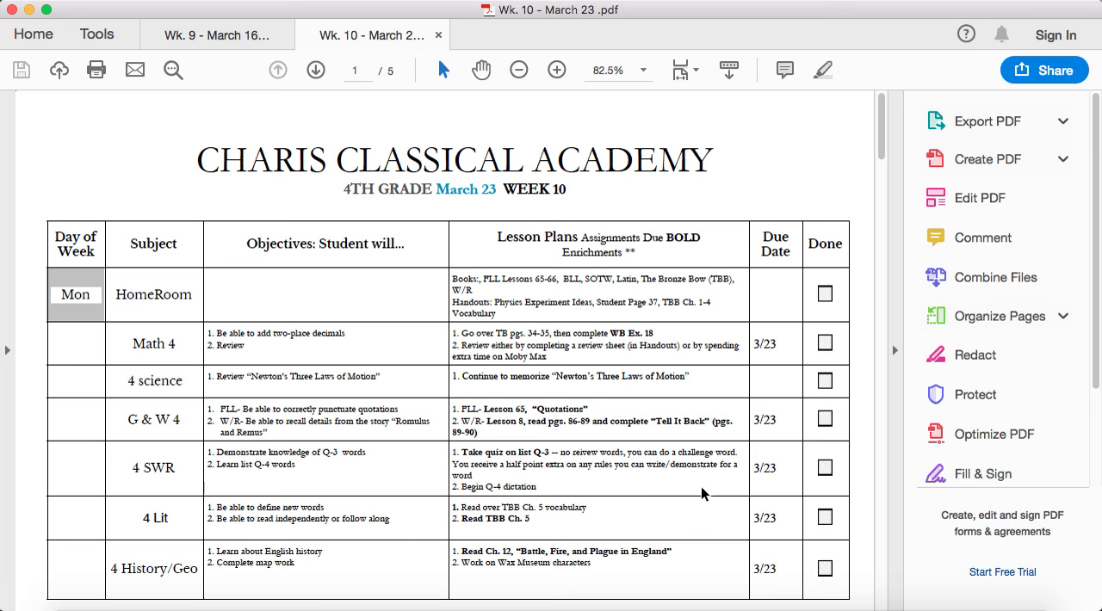
{"action": "mouse_move", "coordinate": [688, 486]}
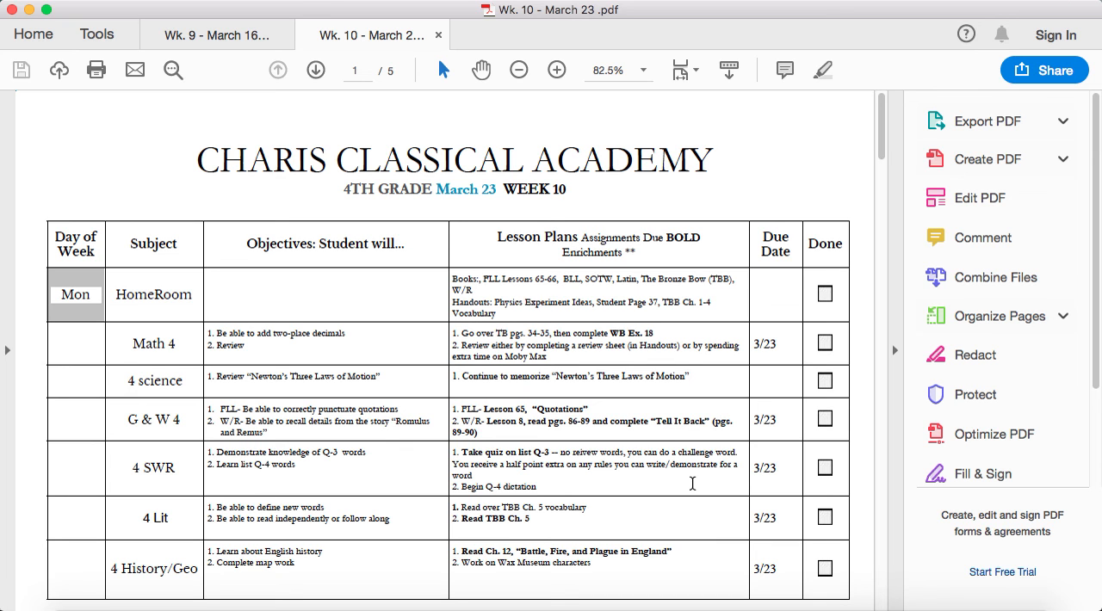
{"action": "mouse_move", "coordinate": [681, 471]}
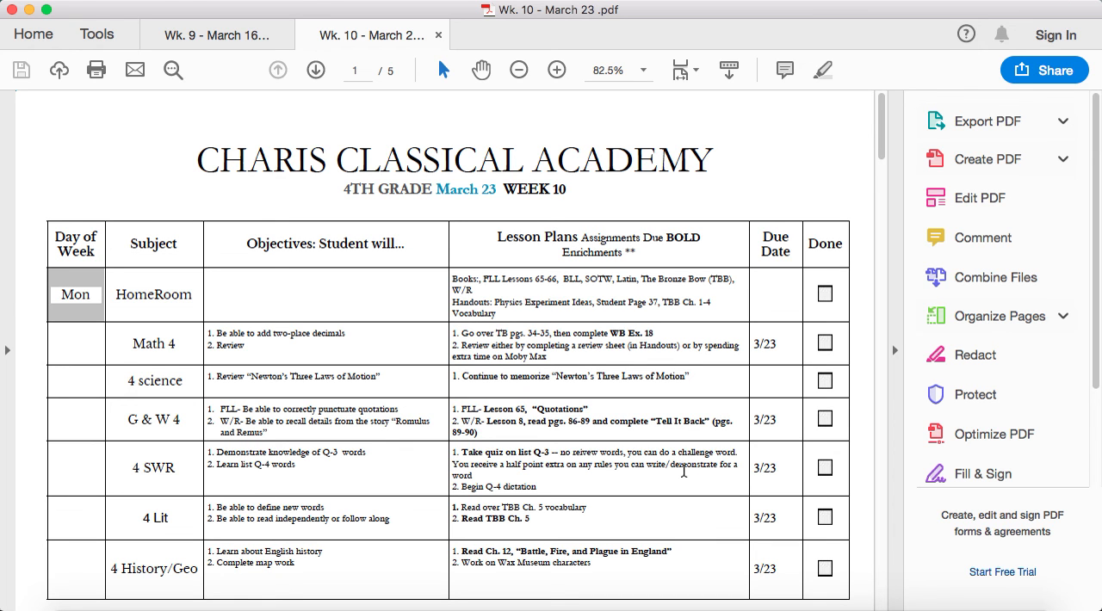